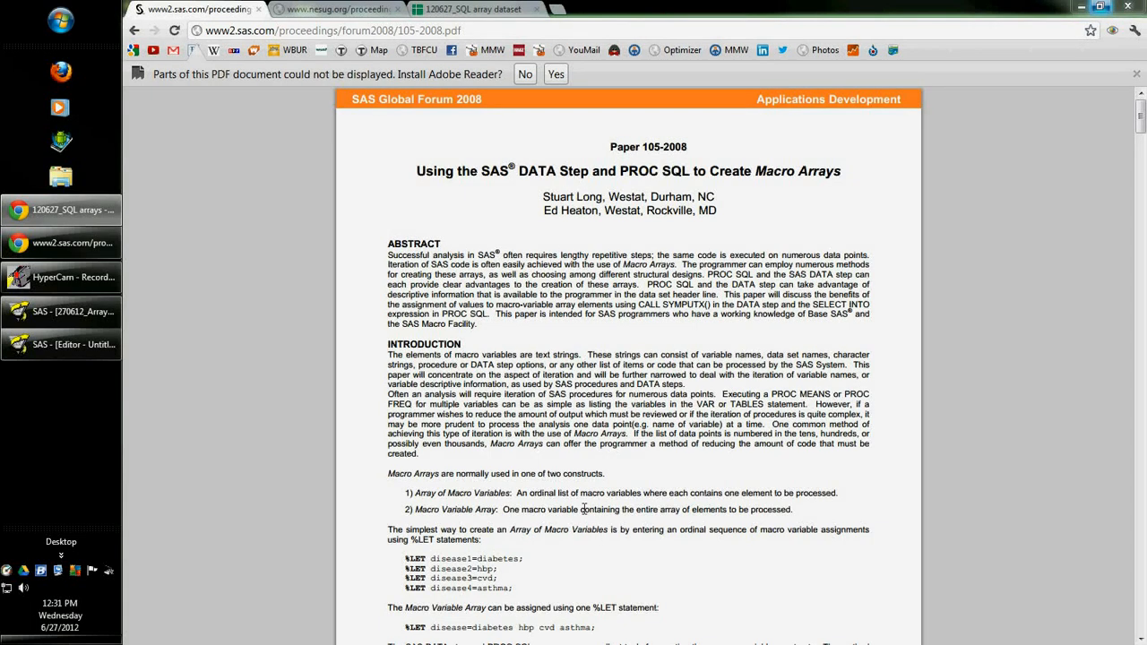
pyautogui.moveTo(548, 494)
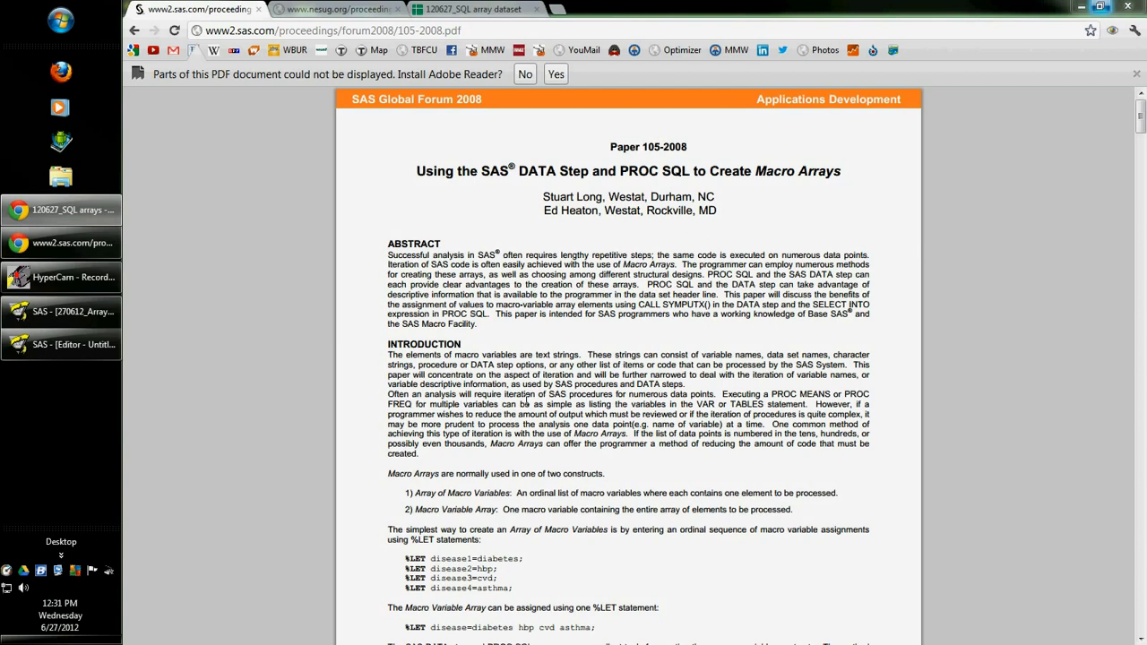
pyautogui.moveTo(598, 376)
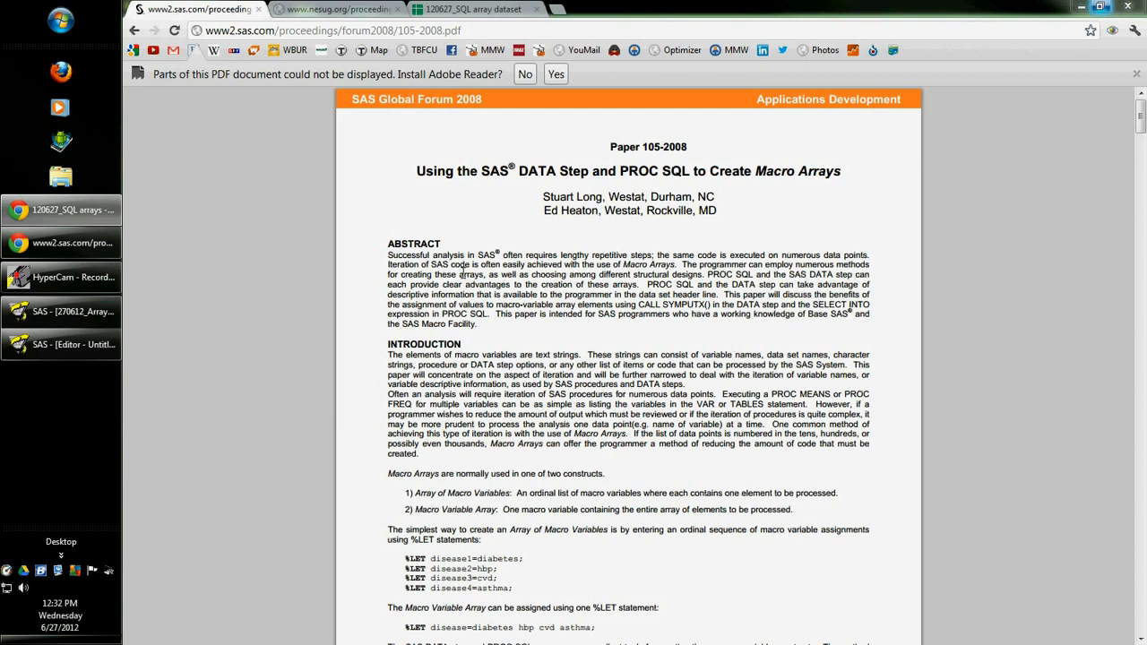
pyautogui.moveTo(710, 190)
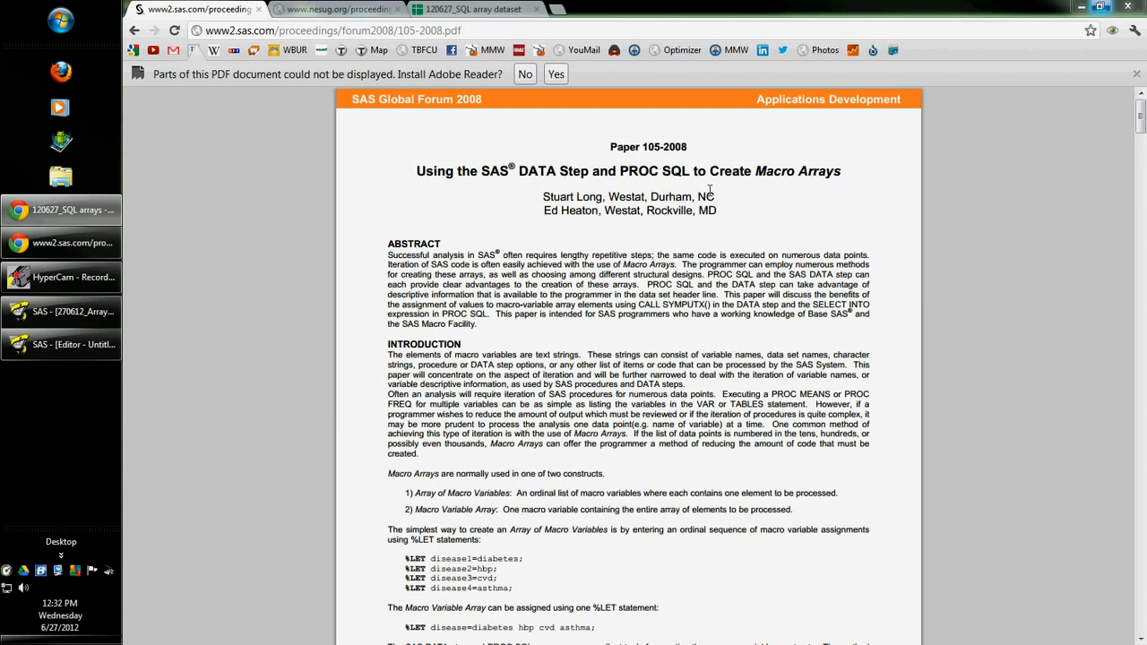
pyautogui.moveTo(771, 172)
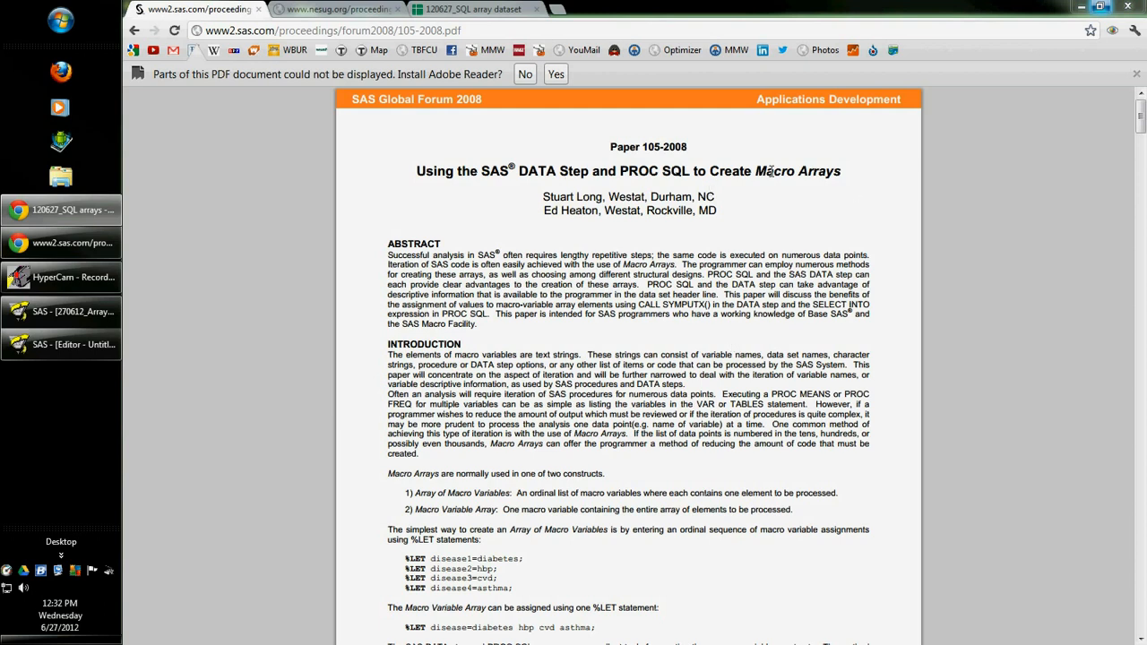
pyautogui.moveTo(702, 170)
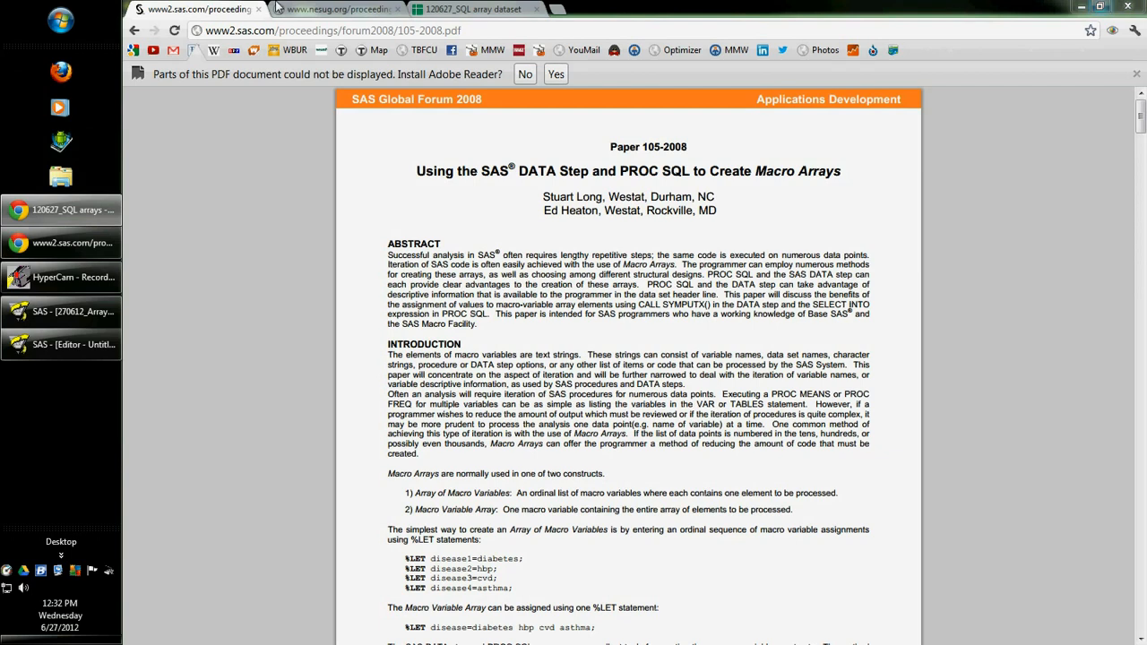
# Switch Chrome to the NESUG 2007 'PROC SQL and Arrays' paper.
pyautogui.click(337, 9)
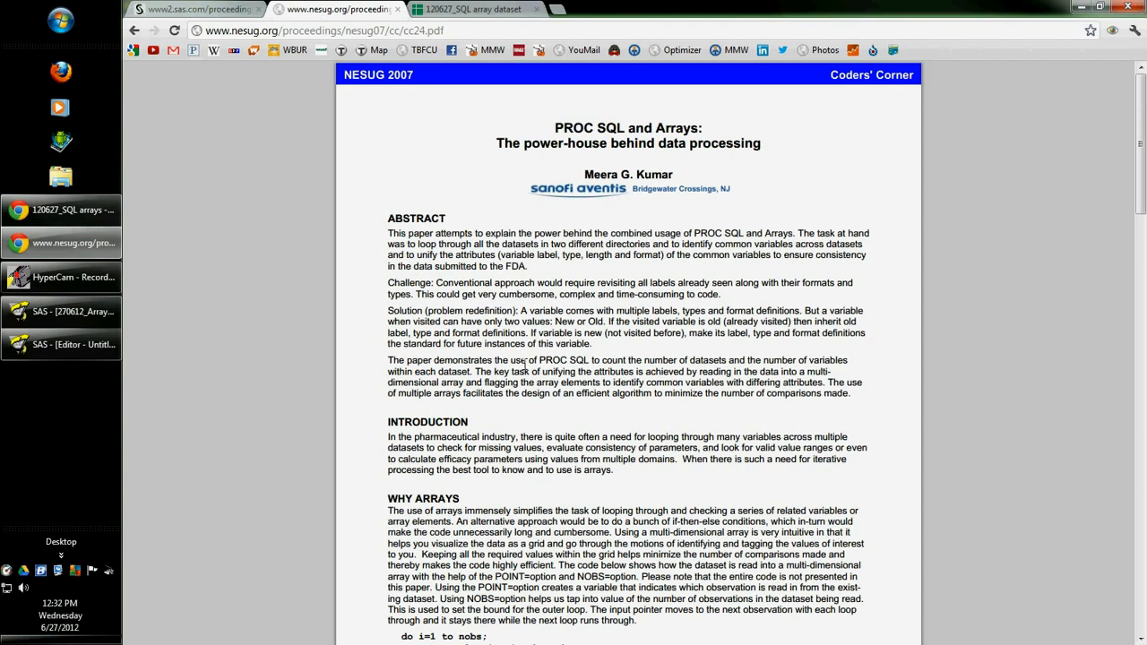
pyautogui.moveTo(778, 156)
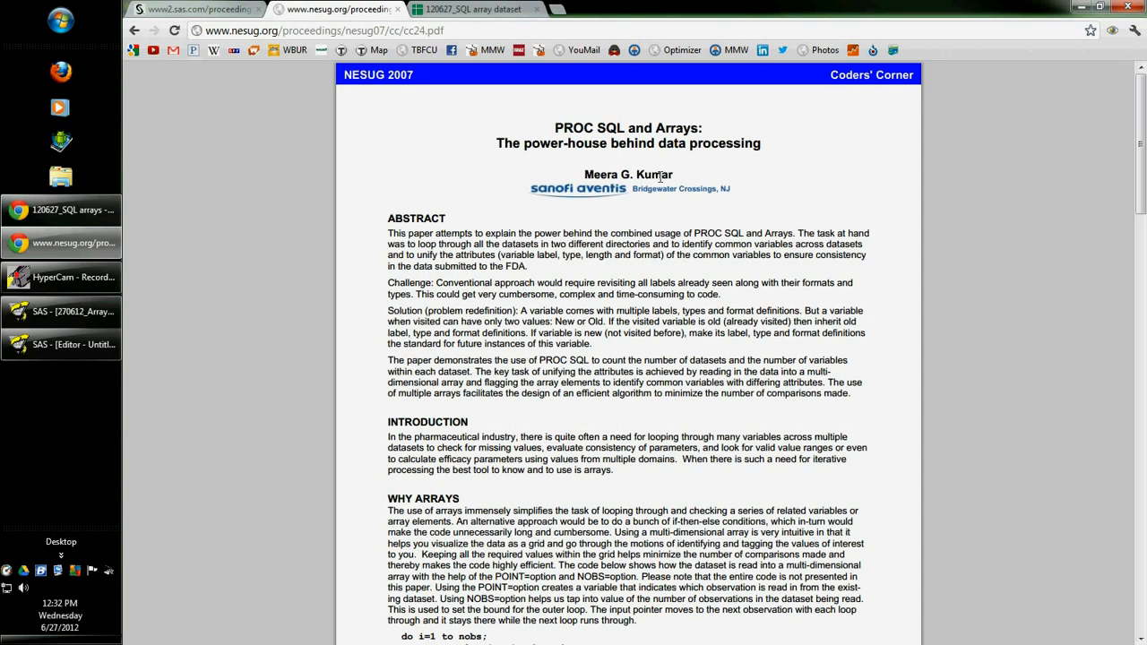
pyautogui.moveTo(628, 327)
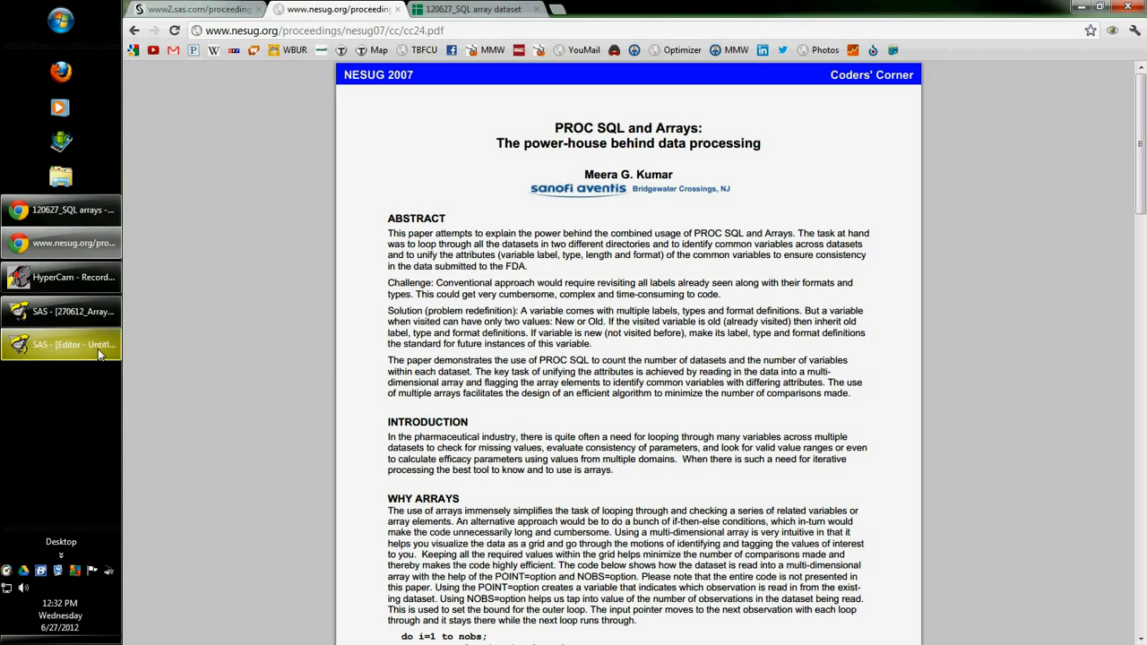
# Bring up the SAS editor with the PROC SQL code inserting diabetes, hbp, cvd and asthma into mydata.
pyautogui.click(61, 344)
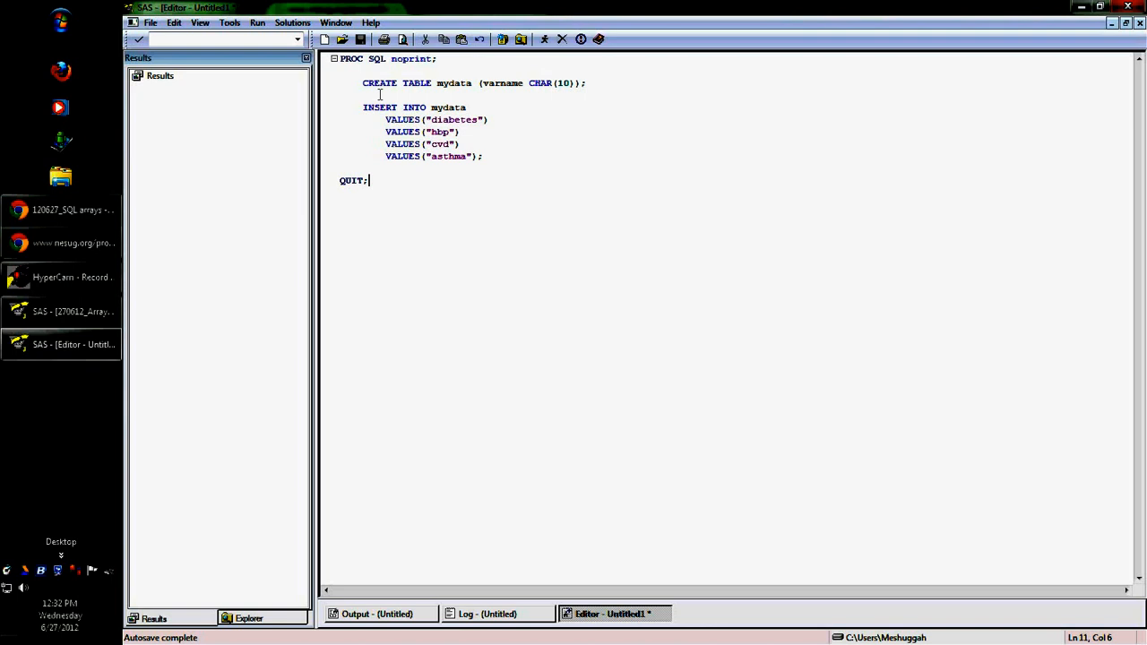
pyautogui.moveTo(433, 255)
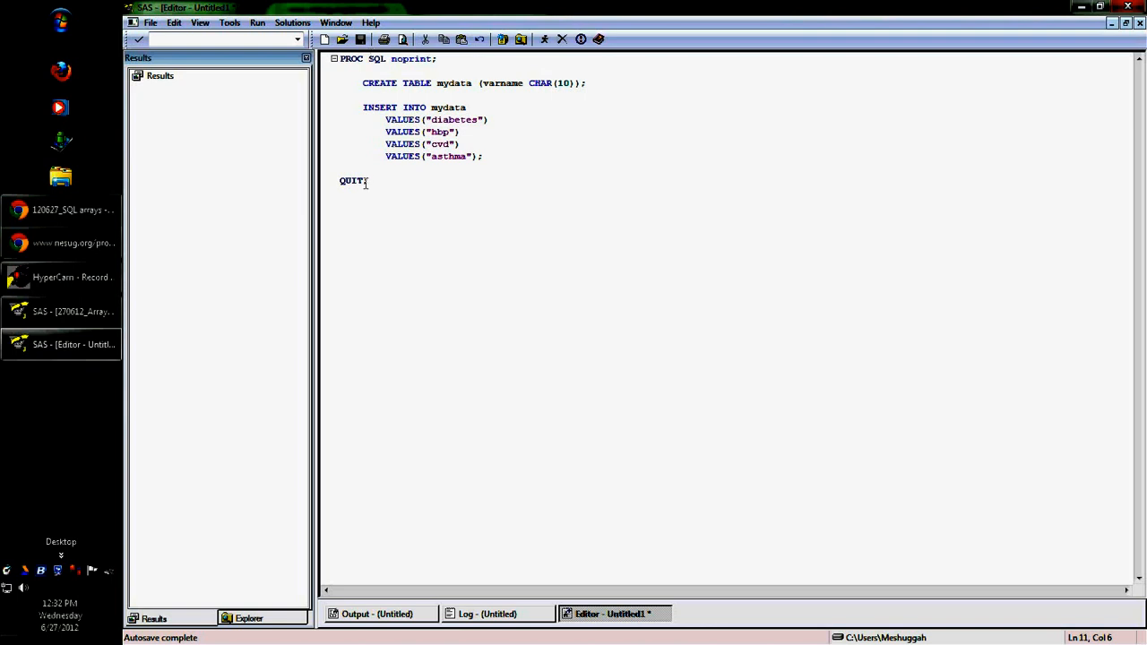
pyautogui.moveTo(414, 55)
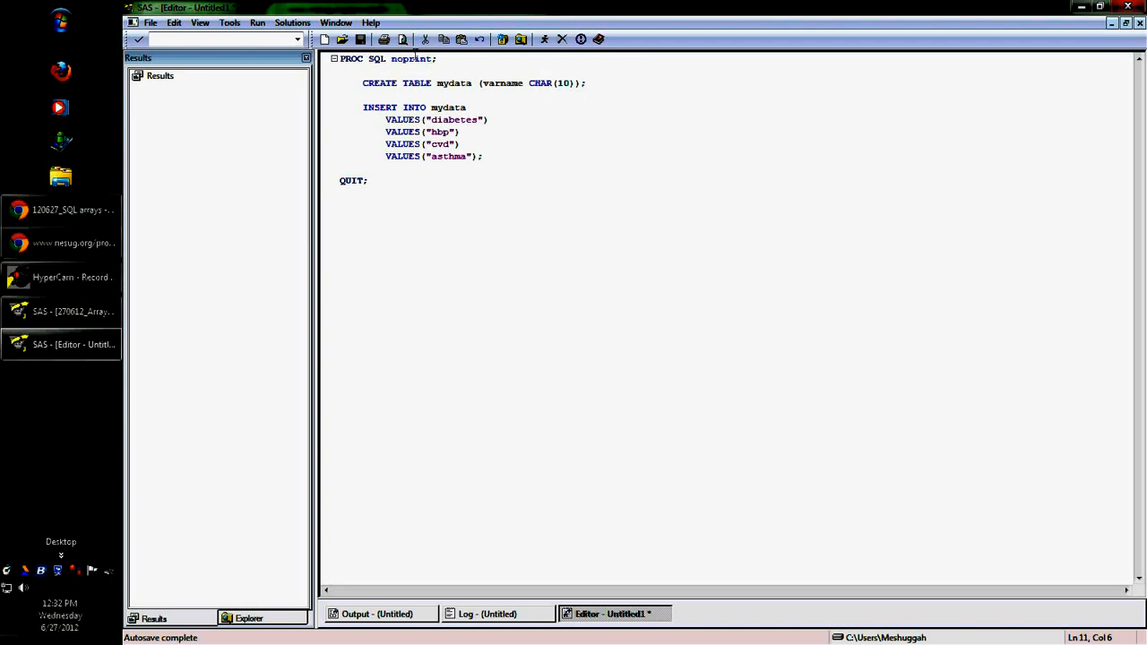
pyautogui.moveTo(654, 158)
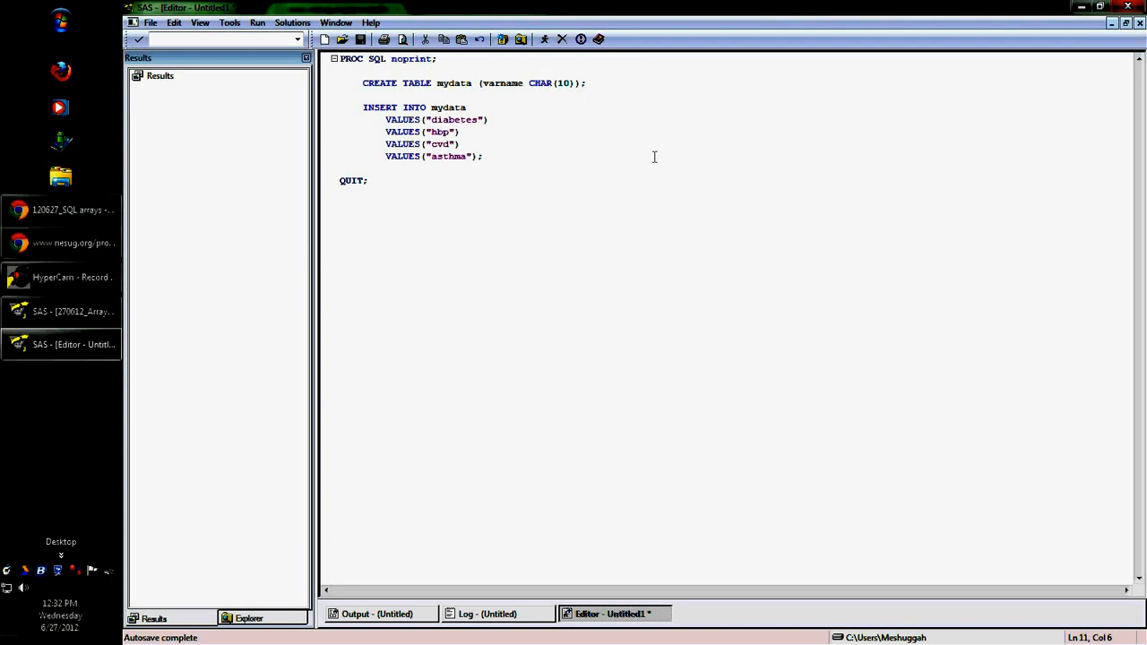
pyautogui.moveTo(457, 224)
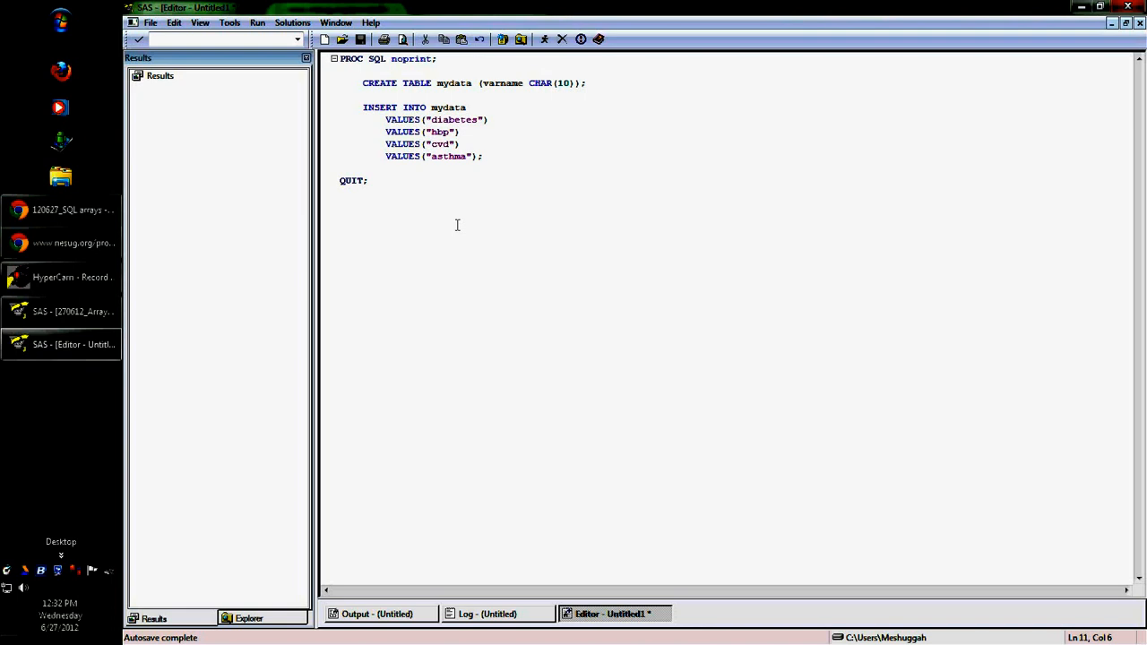
pyautogui.moveTo(625, 158)
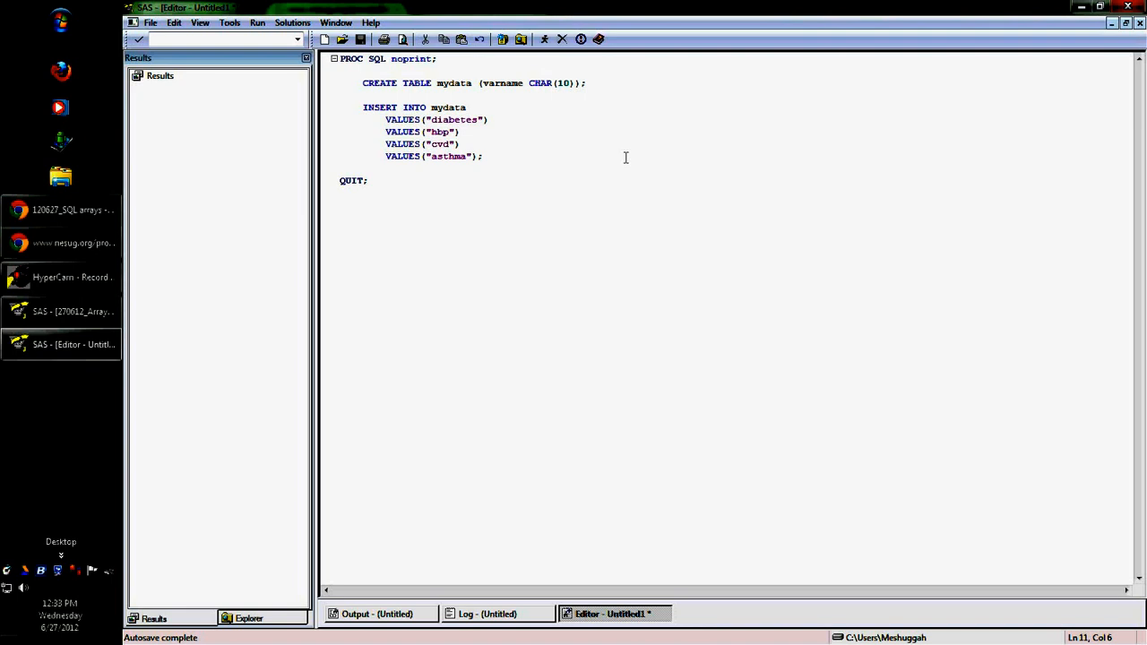
pyautogui.click(247, 619)
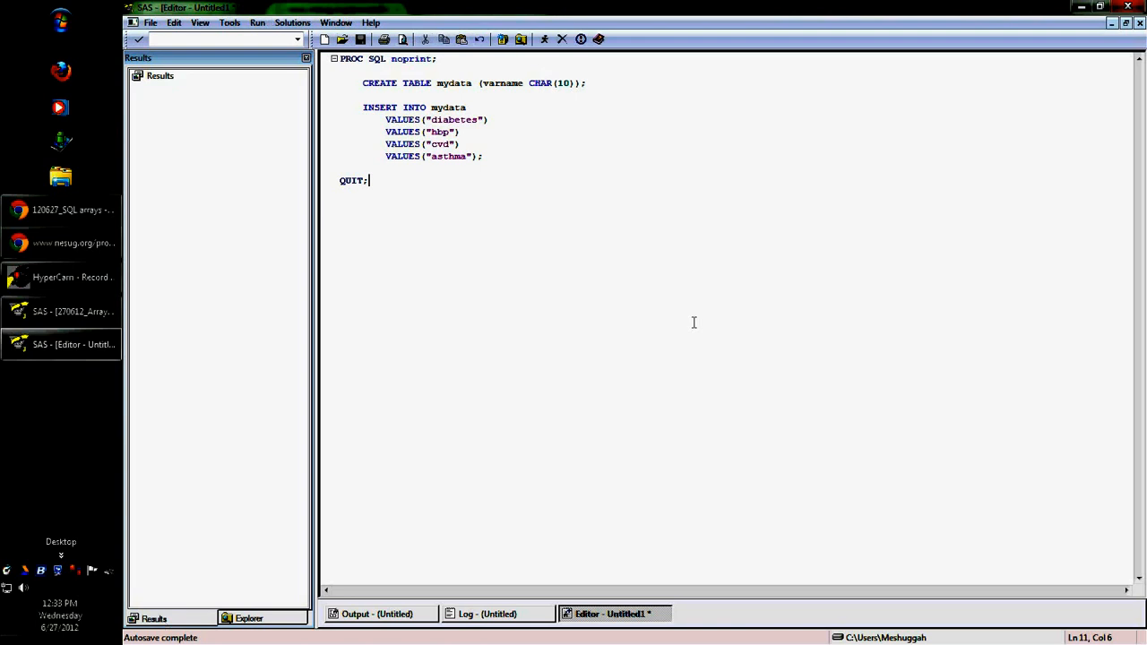
pyautogui.moveTo(348, 93)
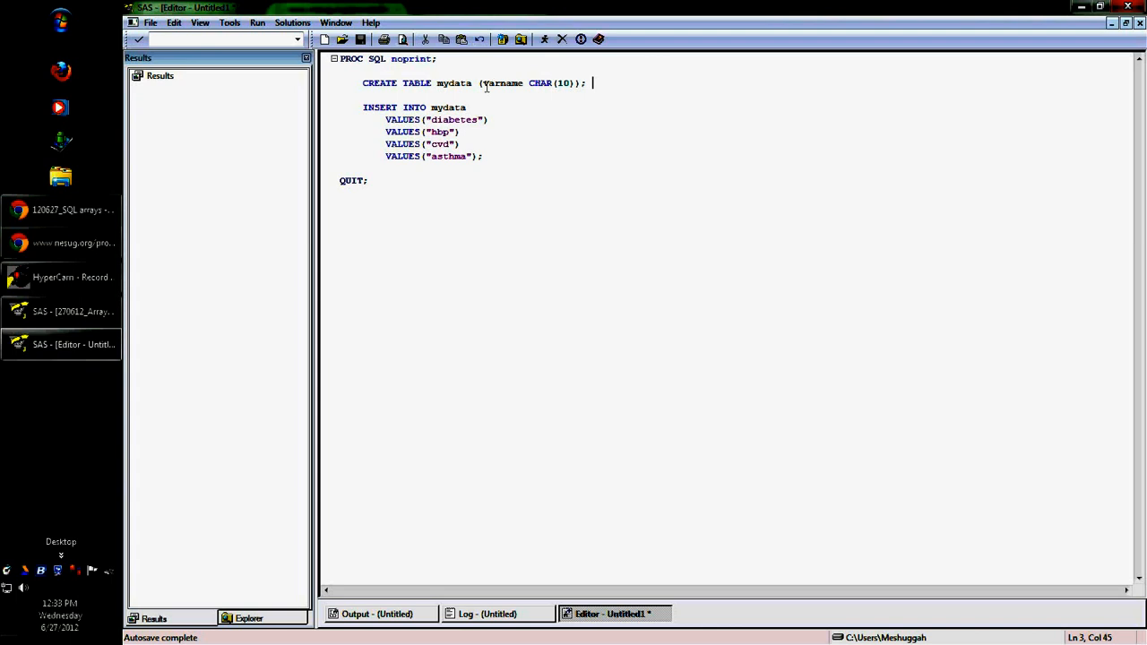
pyautogui.moveTo(502, 79)
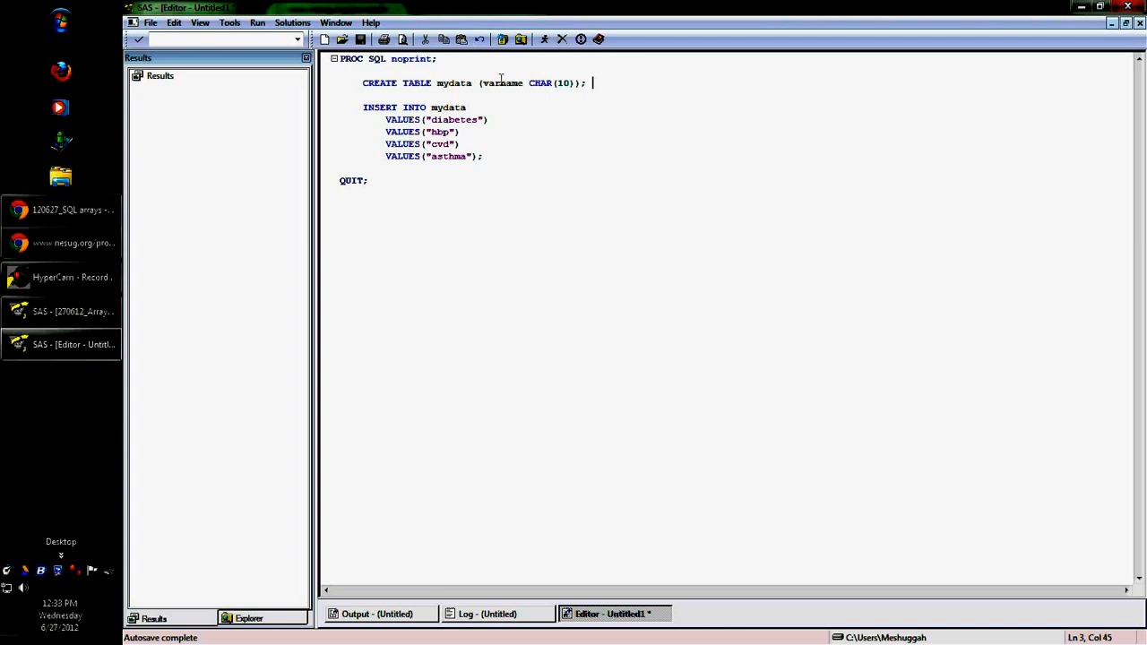
pyautogui.moveTo(543, 134)
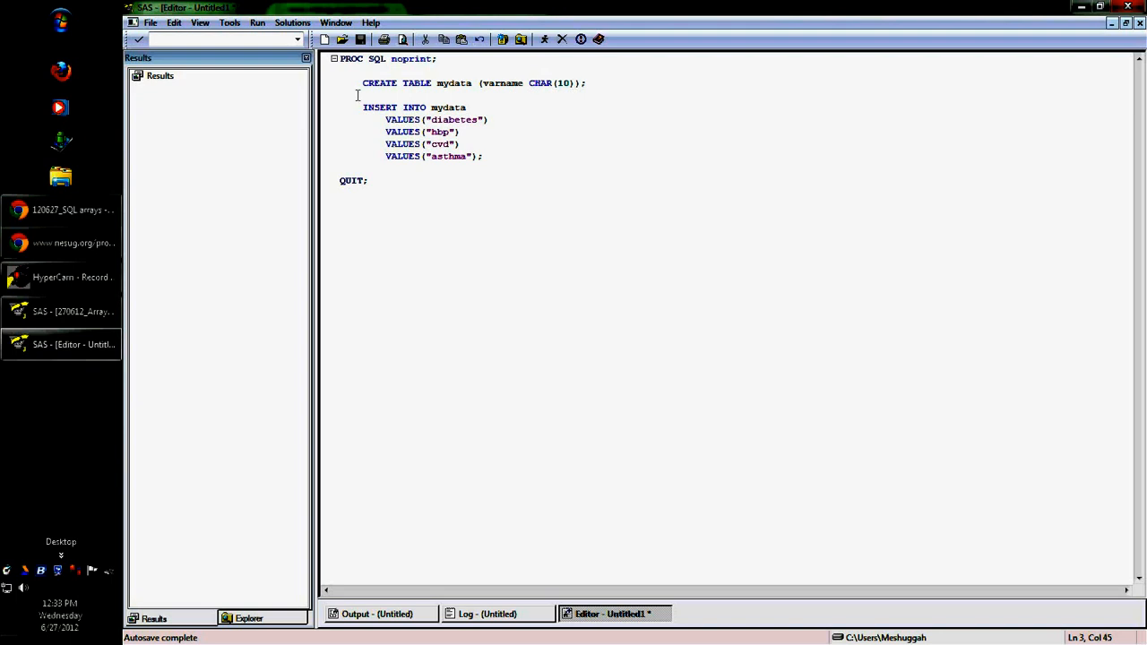
pyautogui.moveTo(388, 82)
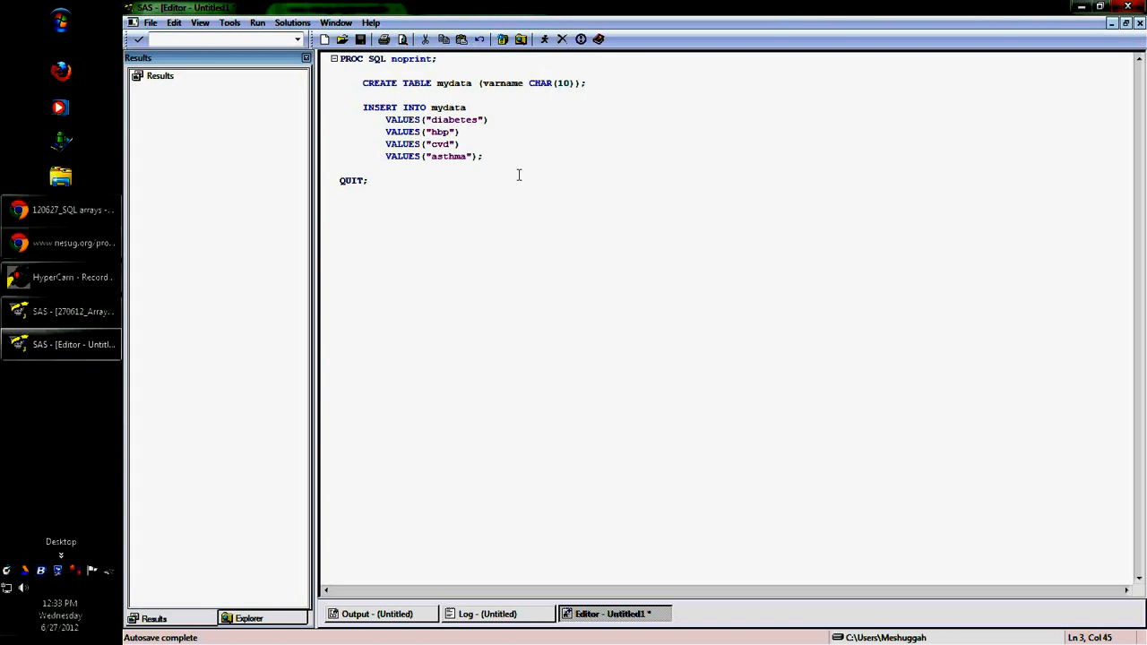
pyautogui.moveTo(559, 170)
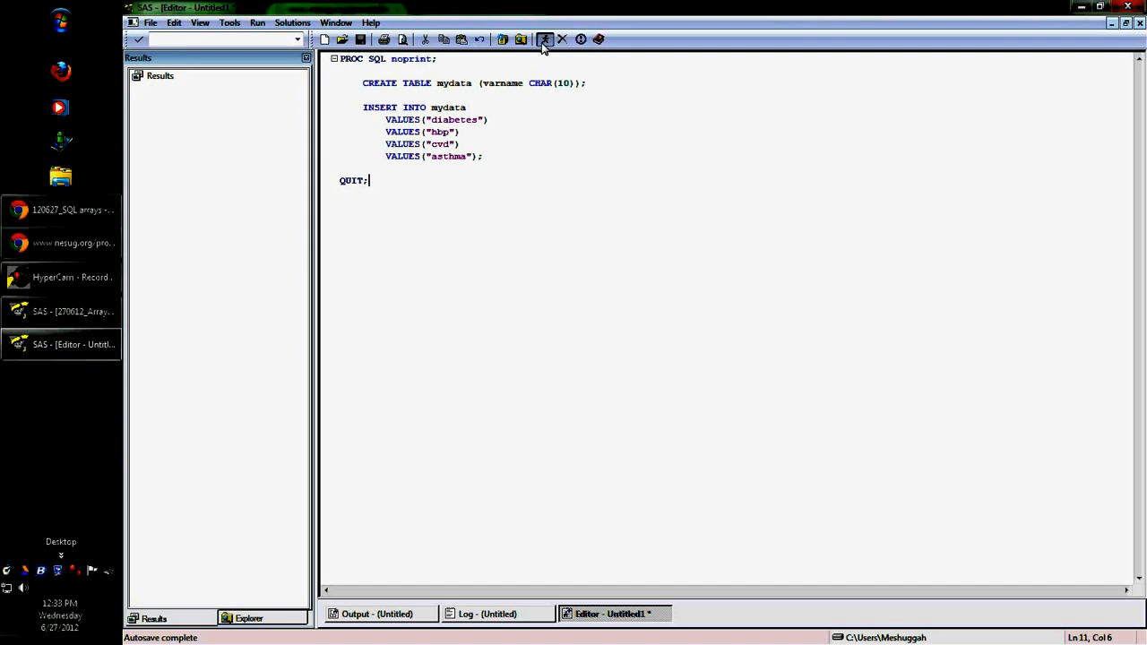
# Run the PROC SQL step creating WORK.MYDATA with 4 rows, then return to the editor.
pyautogui.click(545, 39)
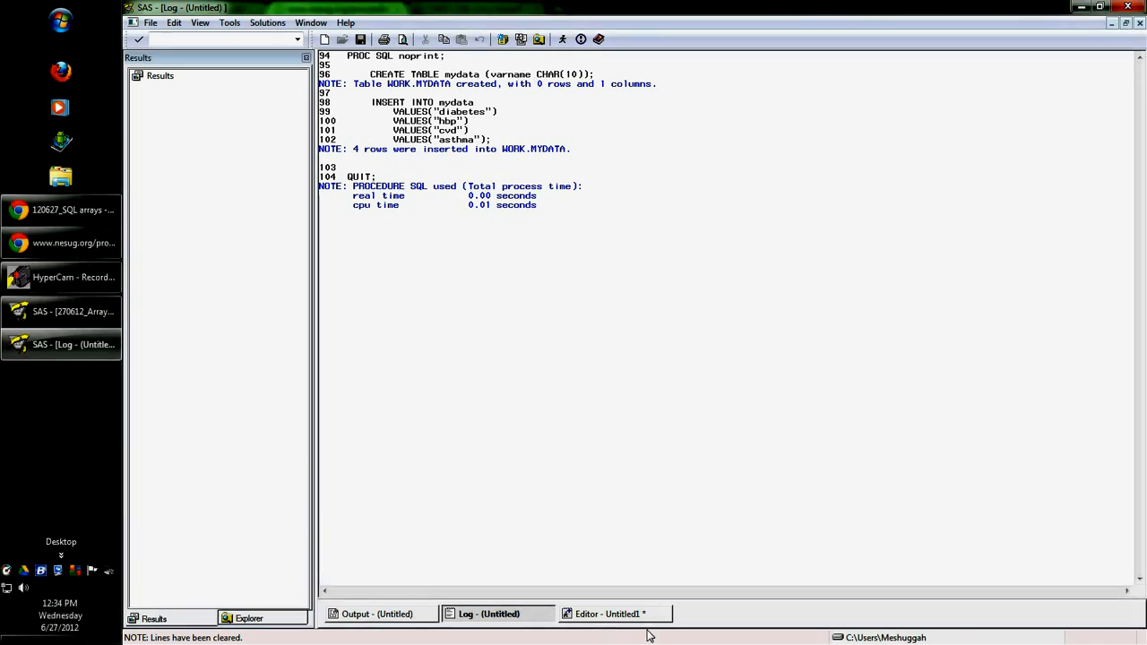
pyautogui.click(612, 613)
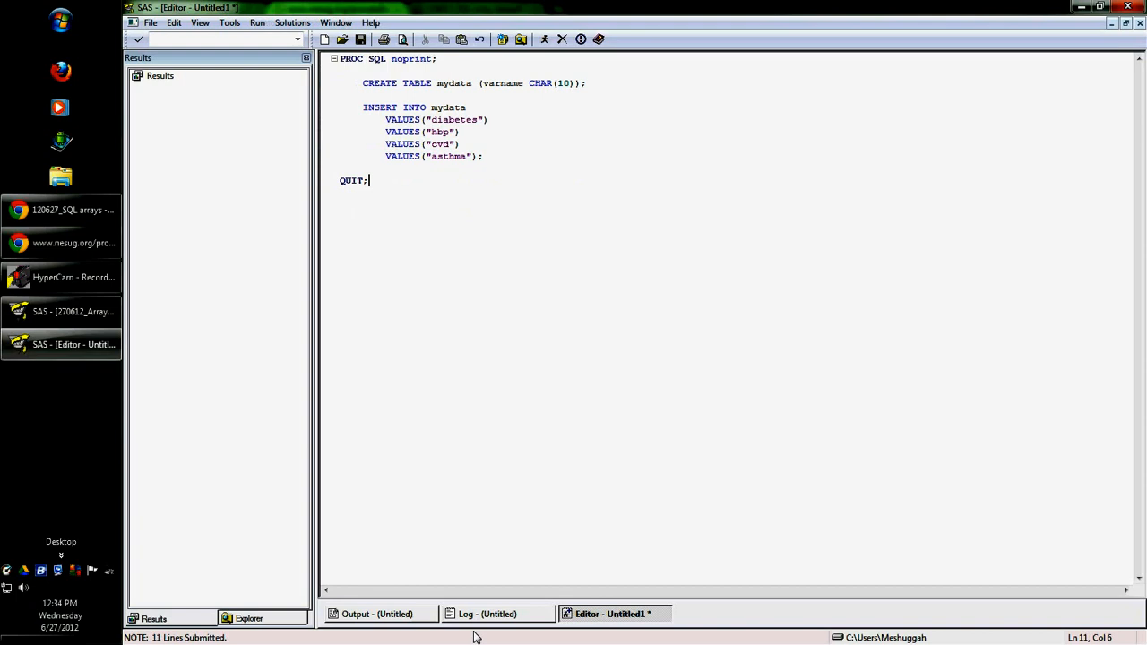
# Open WORK.MYDATA to confirm its four rows, then return to the PROC SQL code.
pyautogui.click(246, 618)
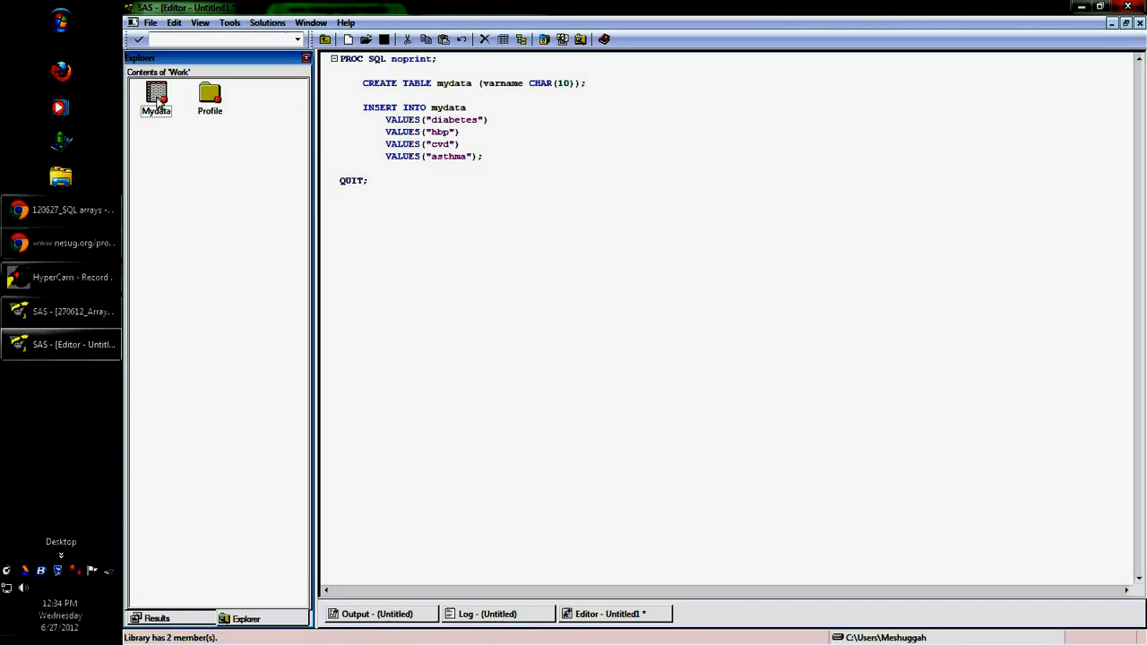
pyautogui.doubleClick(156, 97)
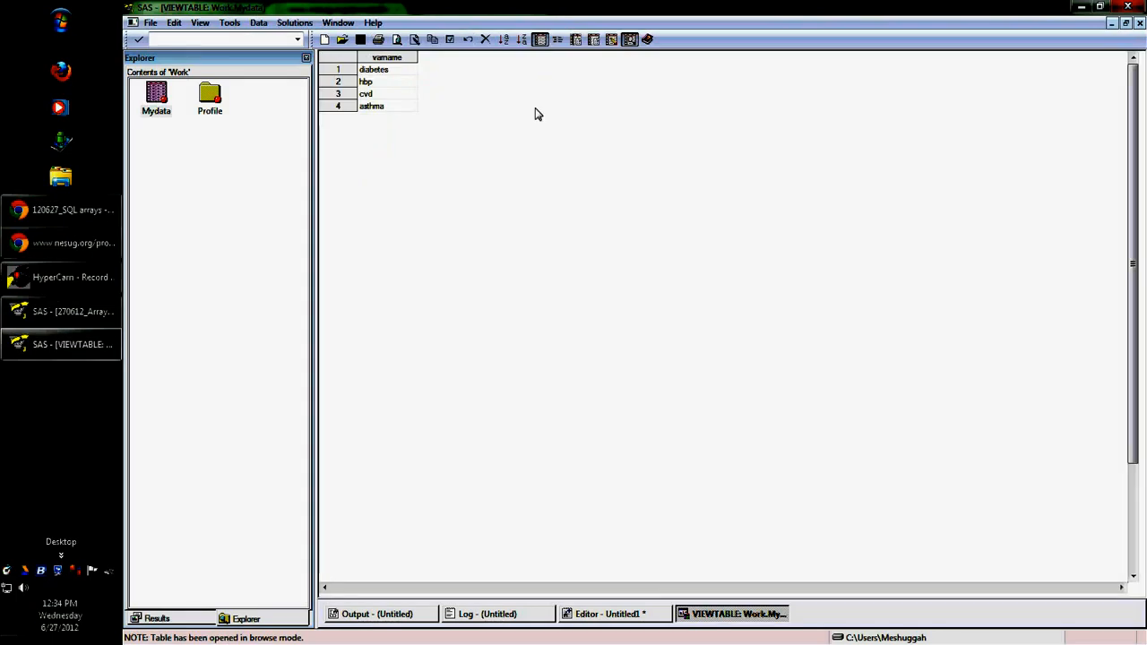
pyautogui.click(612, 613)
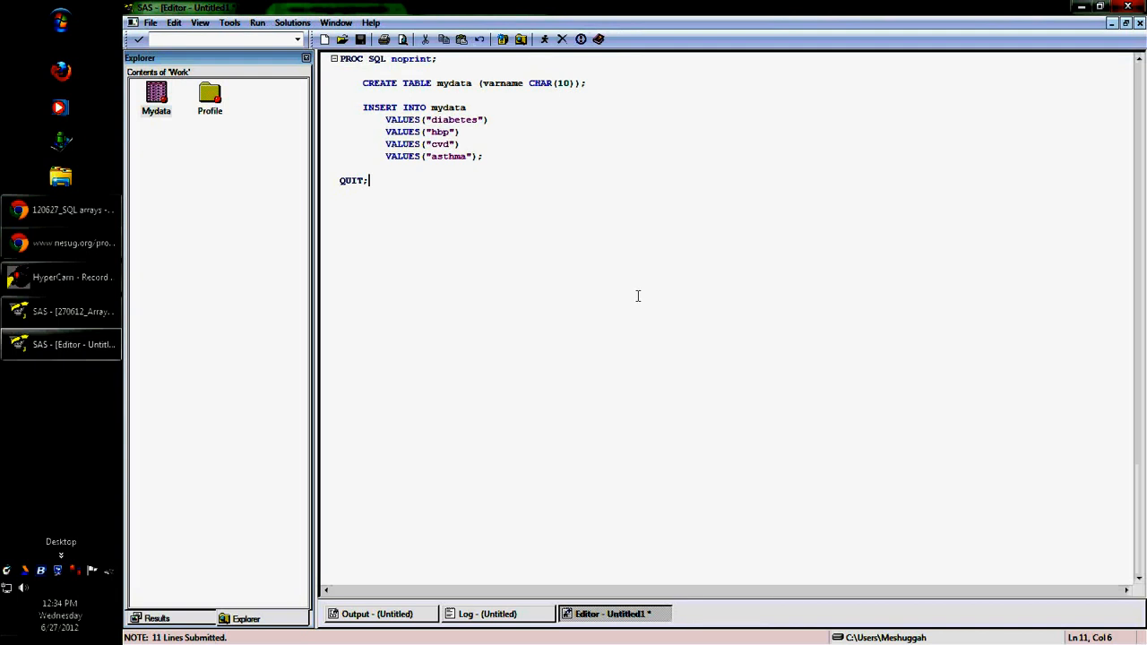
pyautogui.moveTo(643, 319)
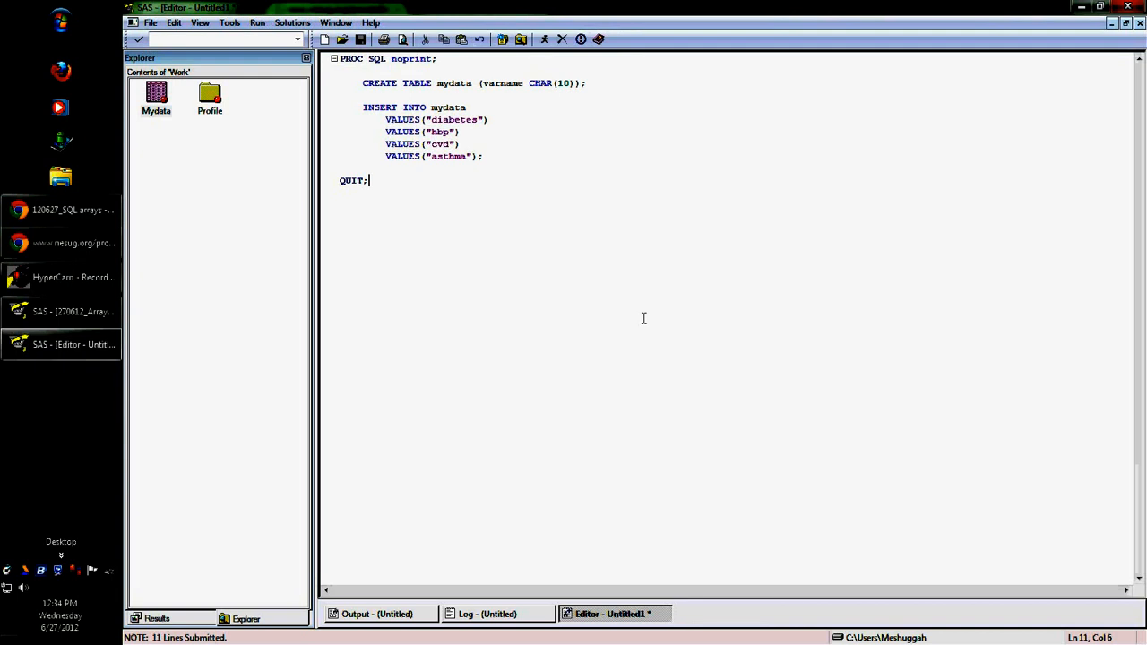
pyautogui.moveTo(642, 315)
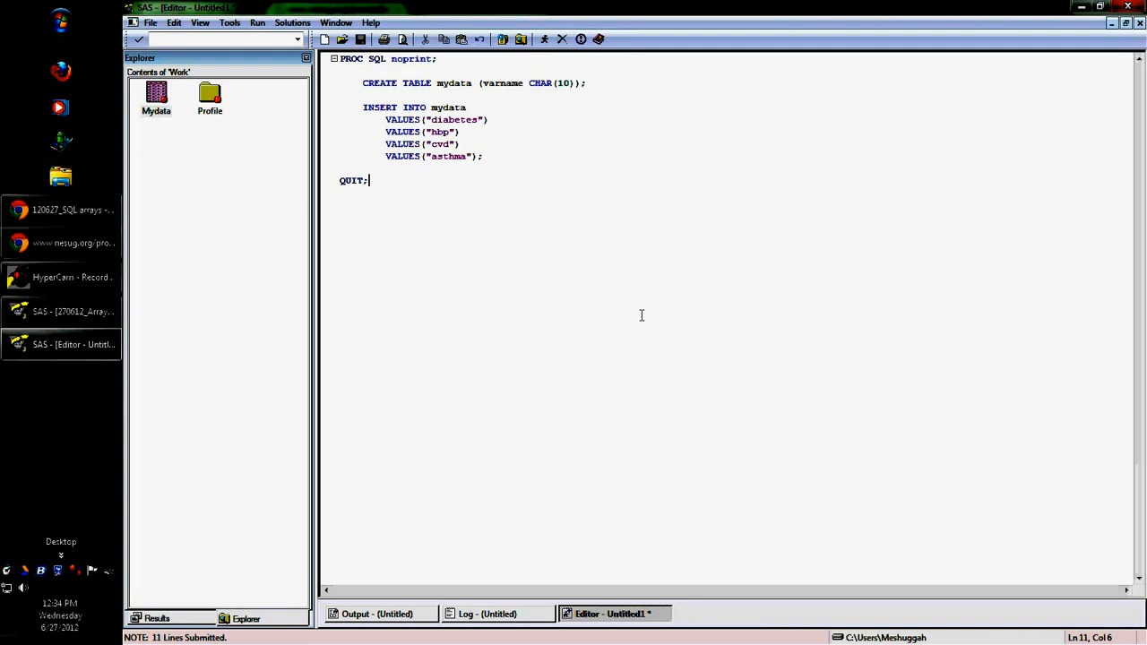
pyautogui.moveTo(638, 312)
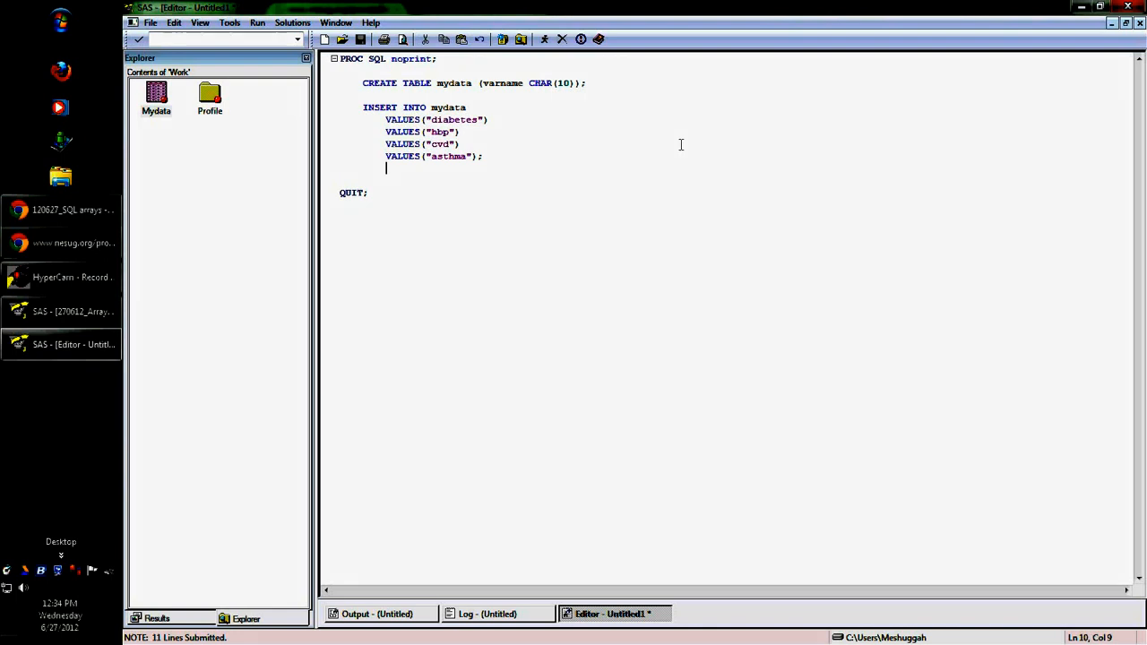
# Add SELECT varname INTO :disease1 - :disease&SysMaxLong FROM mydata; and run the step.
pyautogui.write('SELECT varname INTO :disease1 - :disease&SysMaxLong FROM mydata;')
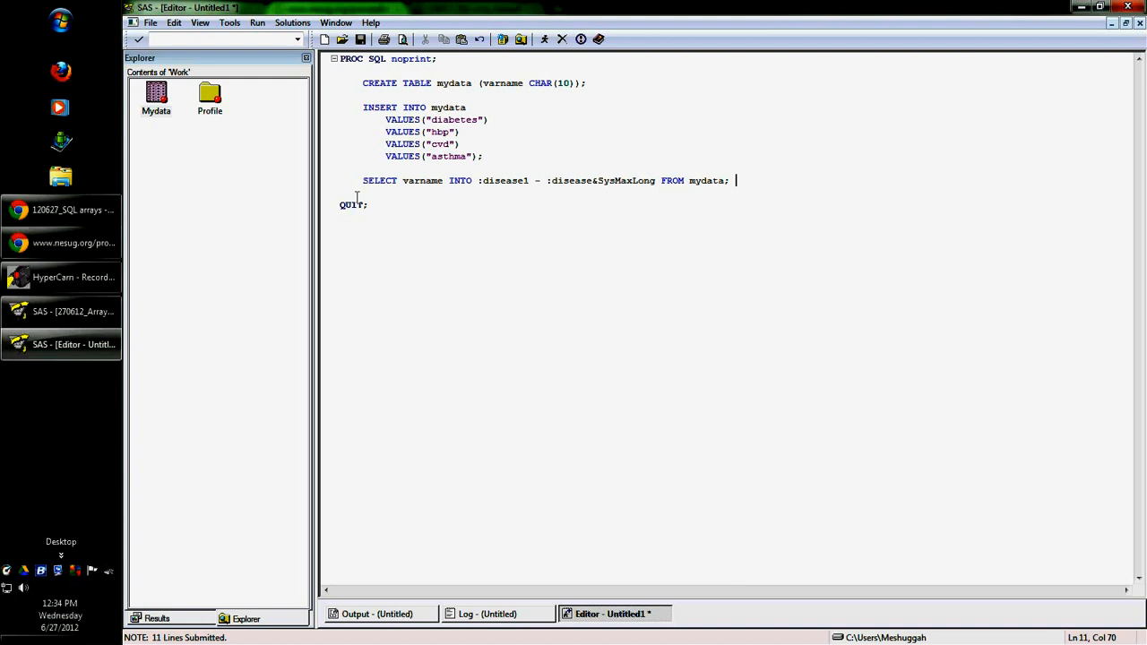
pyautogui.click(415, 107)
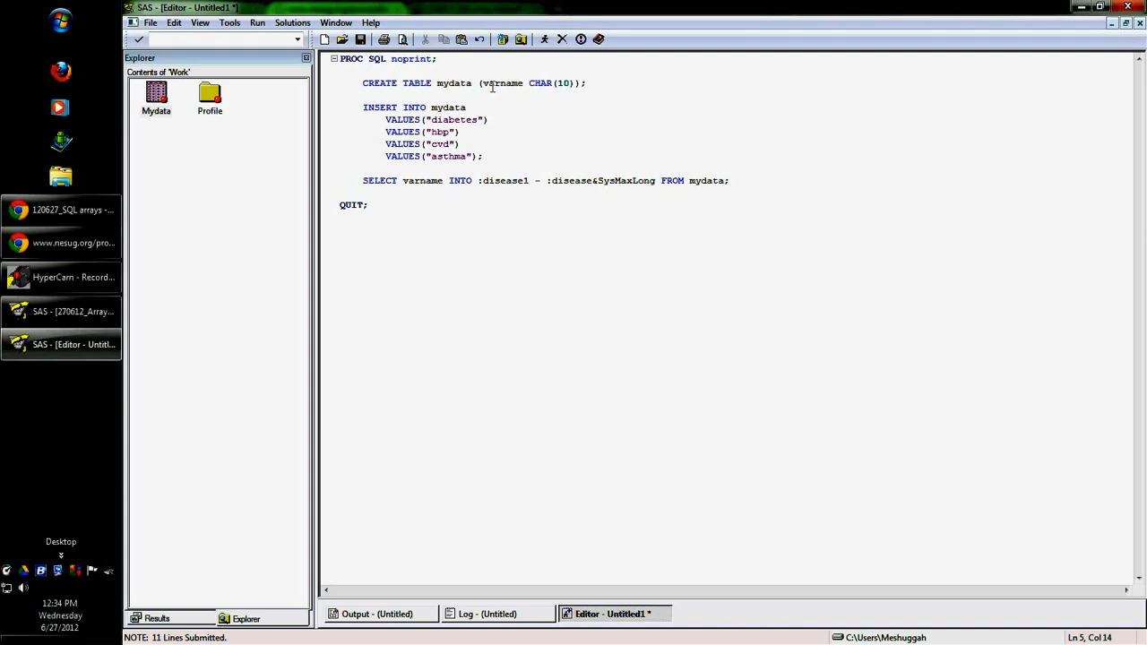
pyautogui.click(480, 179)
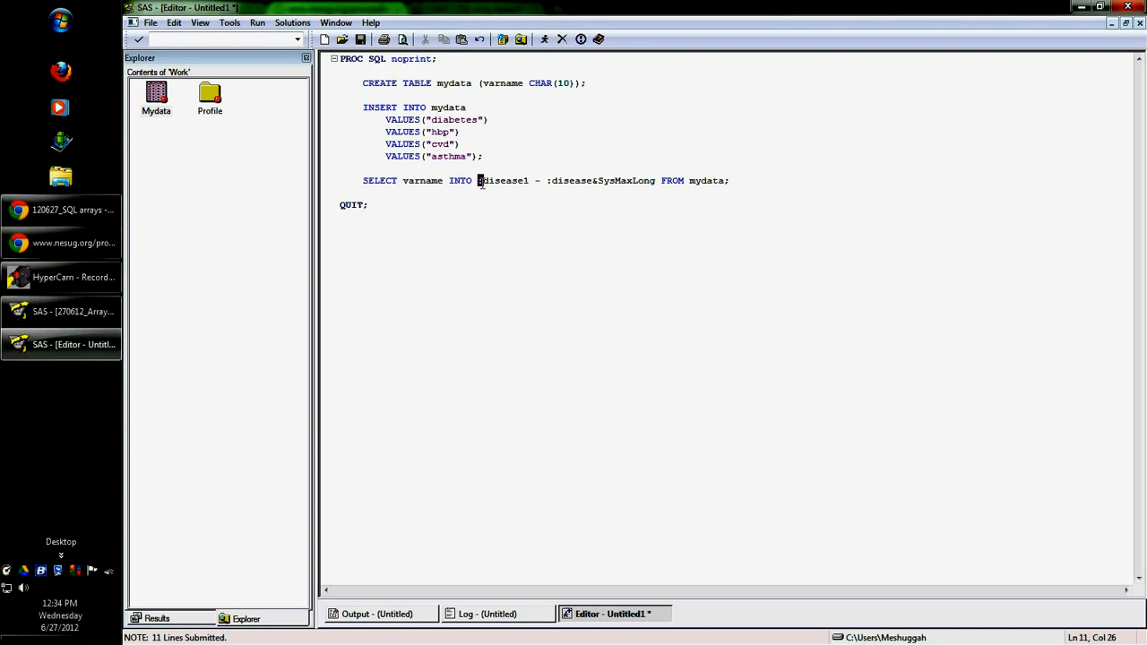
pyautogui.moveTo(525, 338)
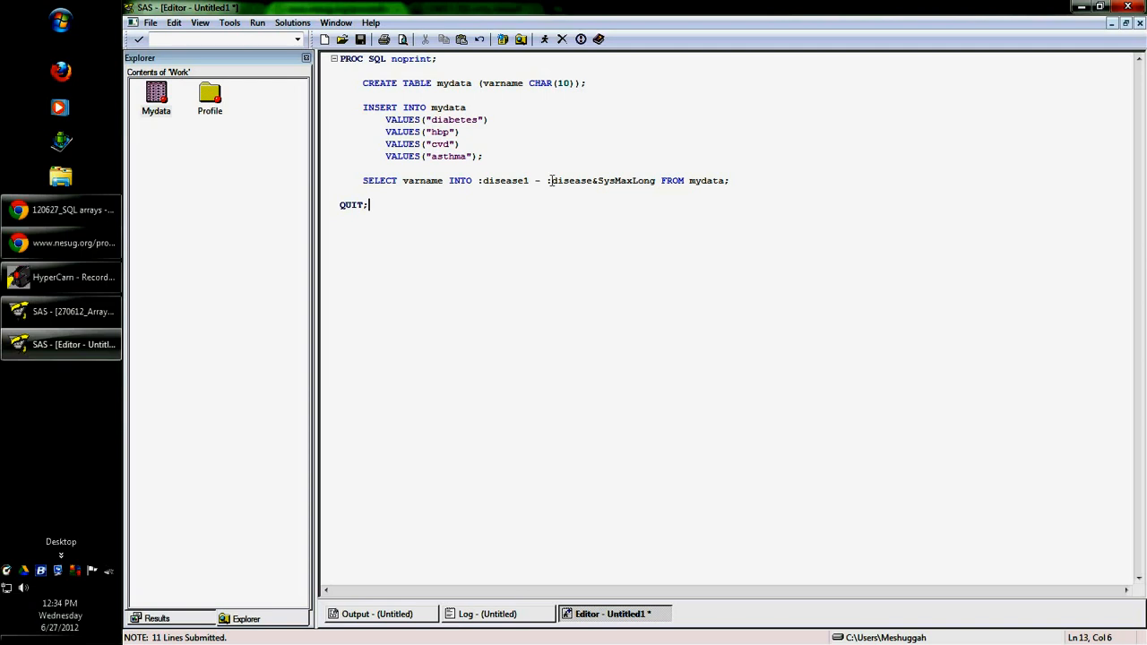
pyautogui.moveTo(784, 235)
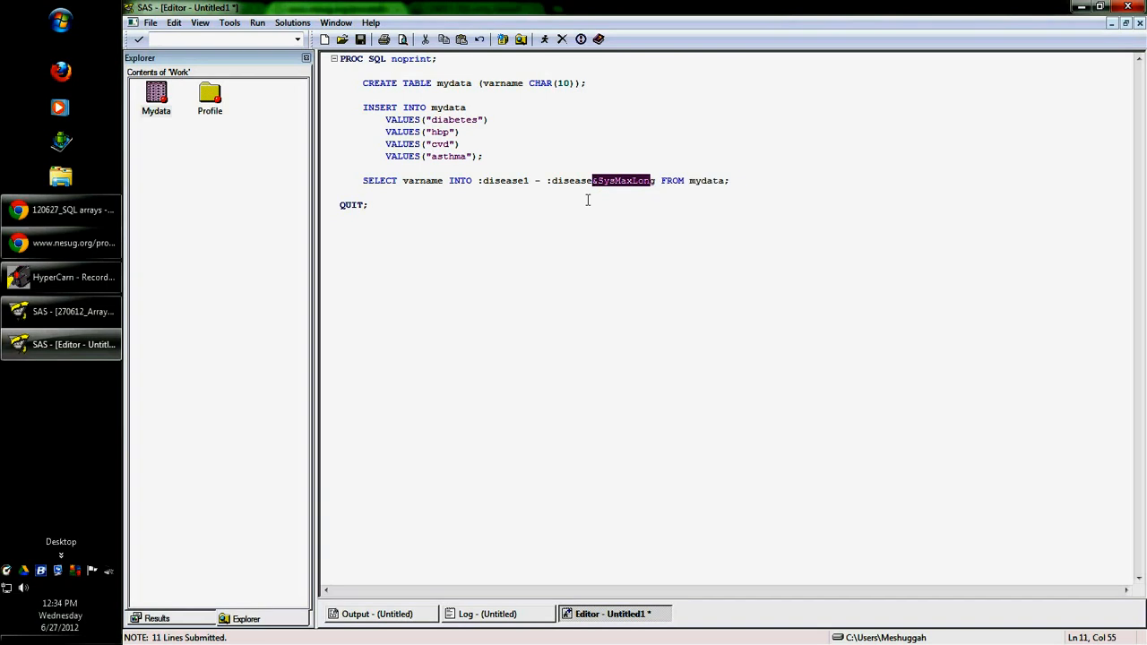
pyautogui.moveTo(598, 189)
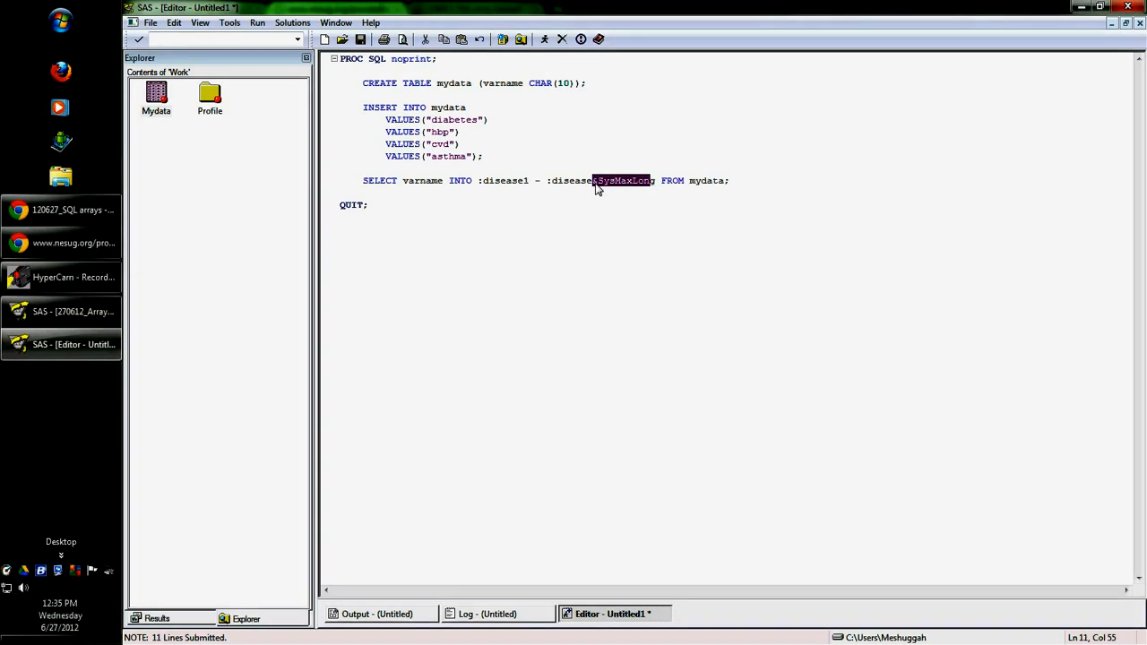
pyautogui.moveTo(609, 230)
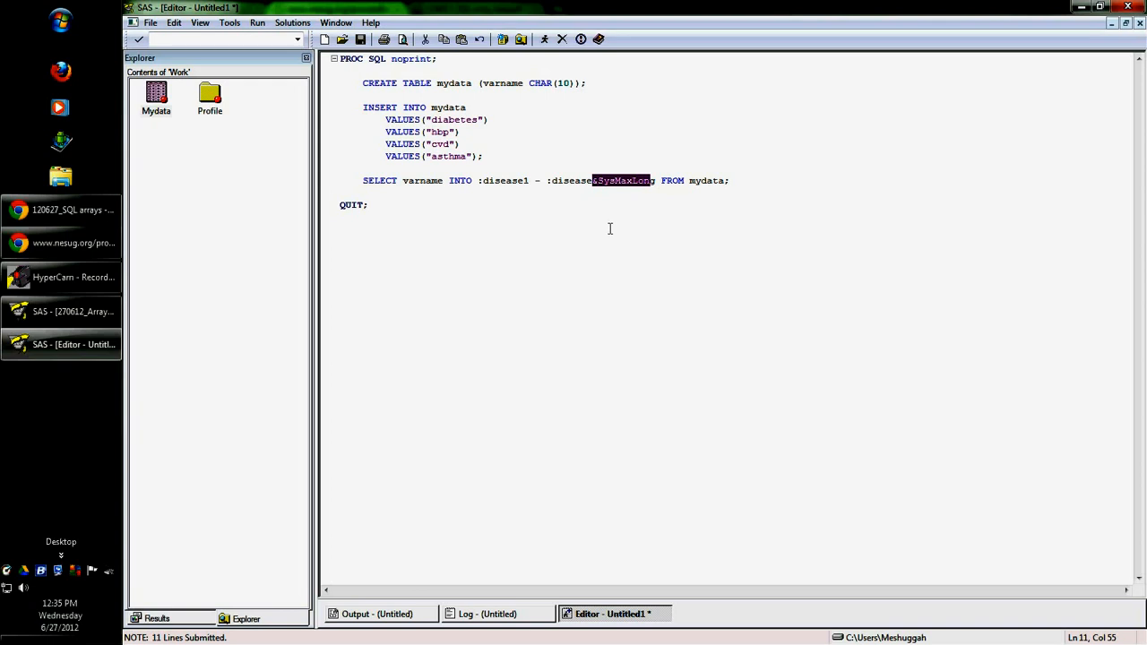
pyautogui.moveTo(492, 294)
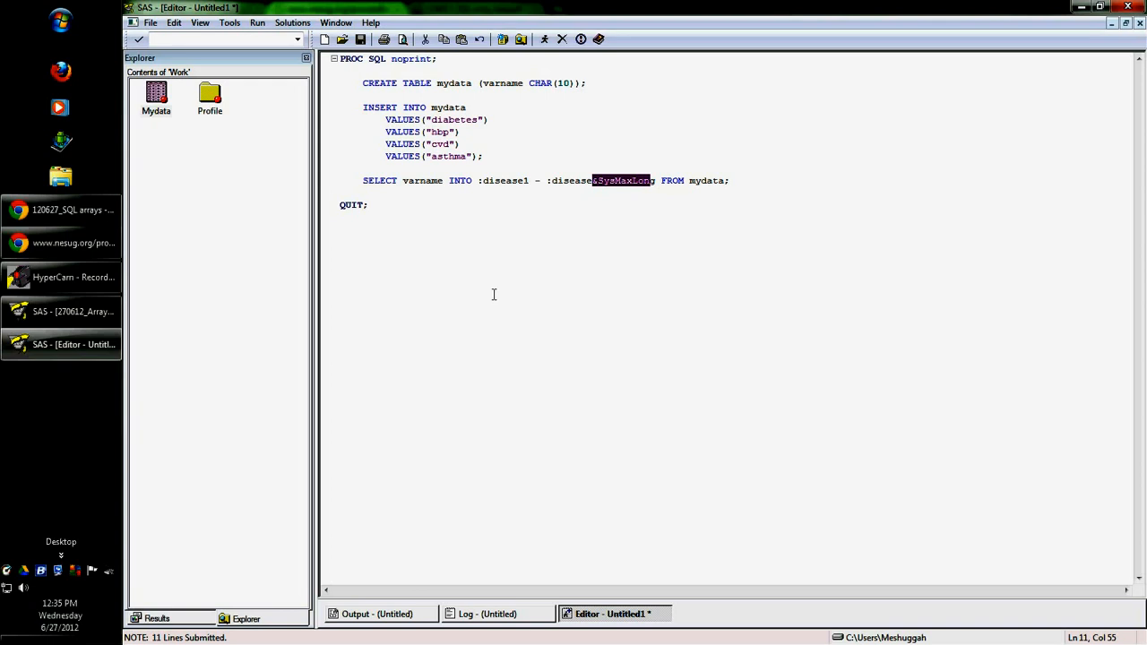
pyautogui.moveTo(584, 244)
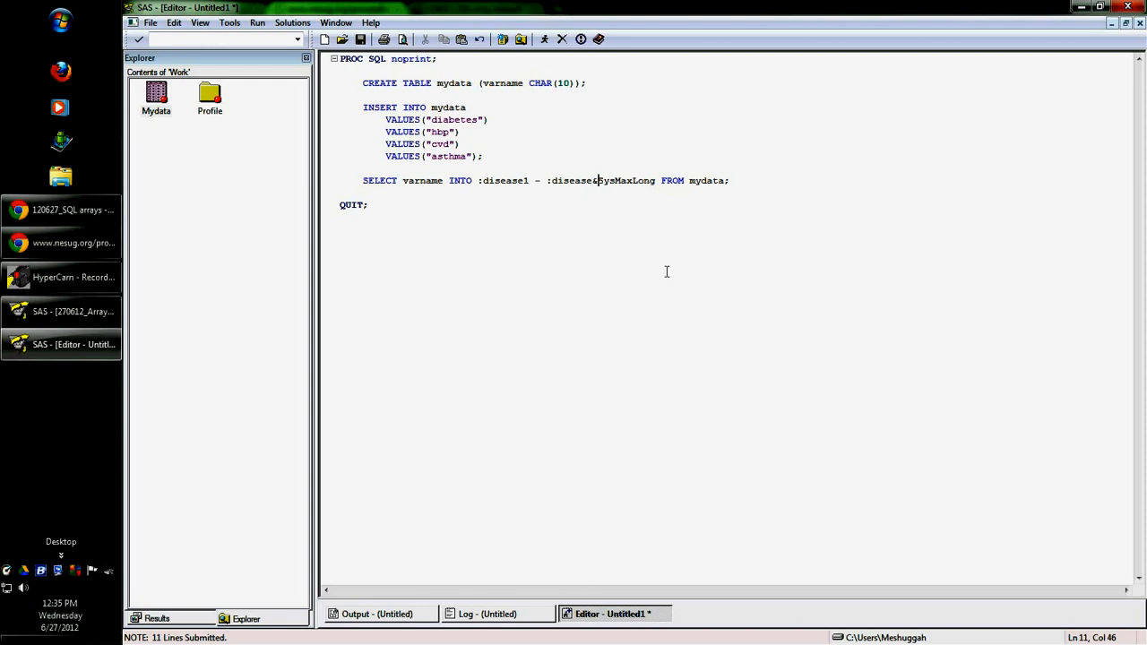
pyautogui.moveTo(577, 298)
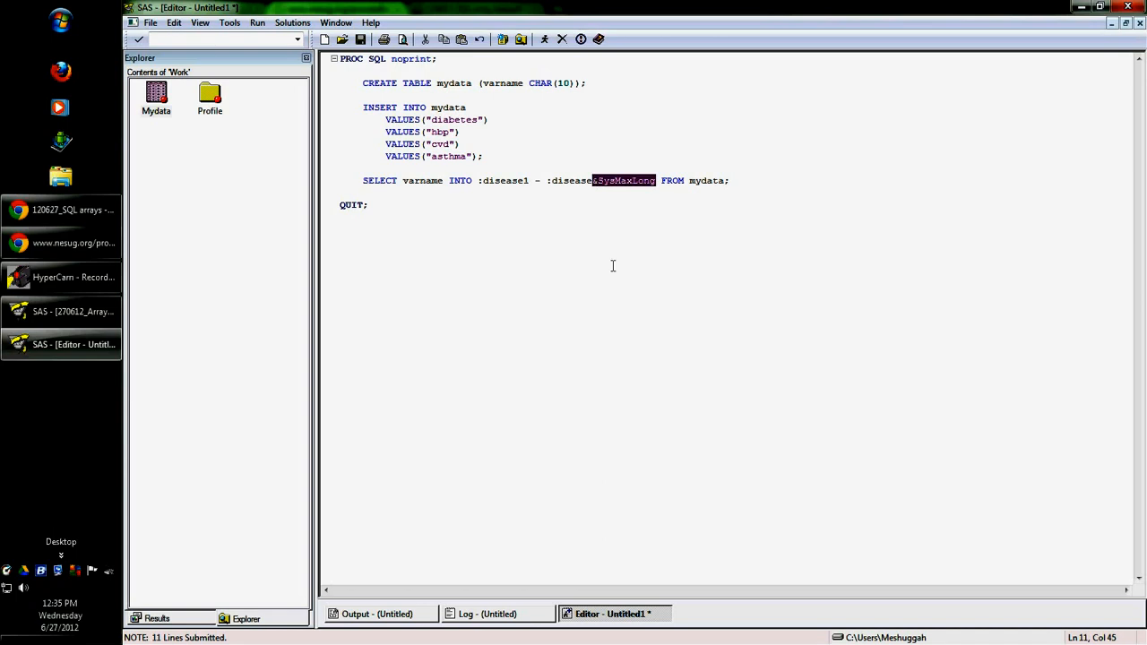
pyautogui.moveTo(609, 261)
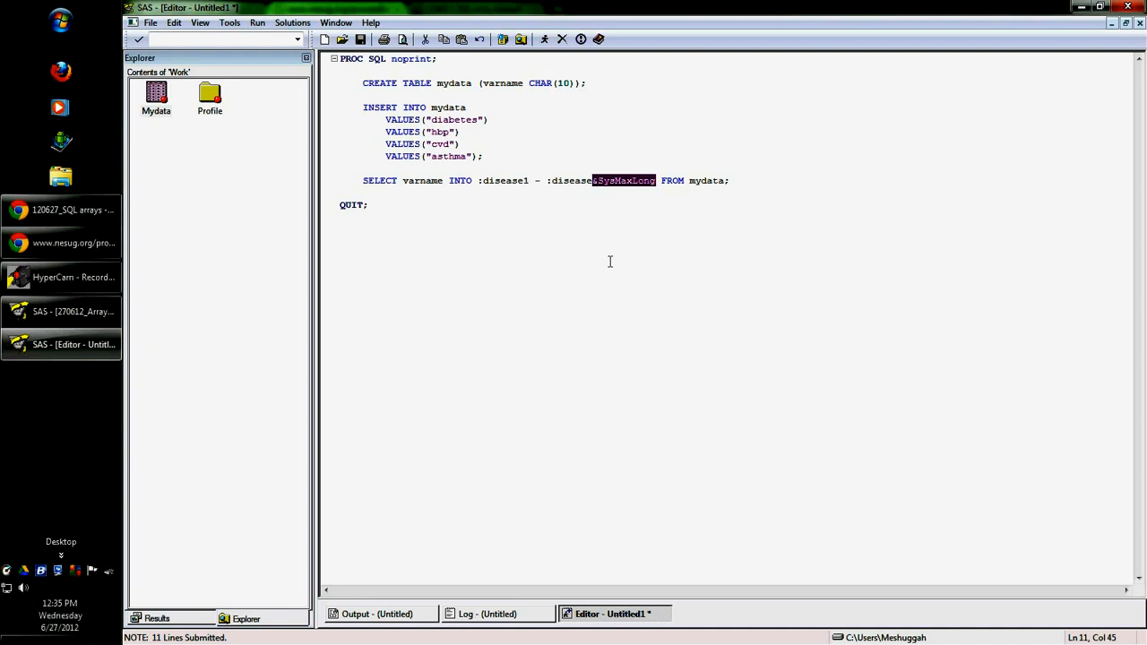
pyautogui.moveTo(426, 152)
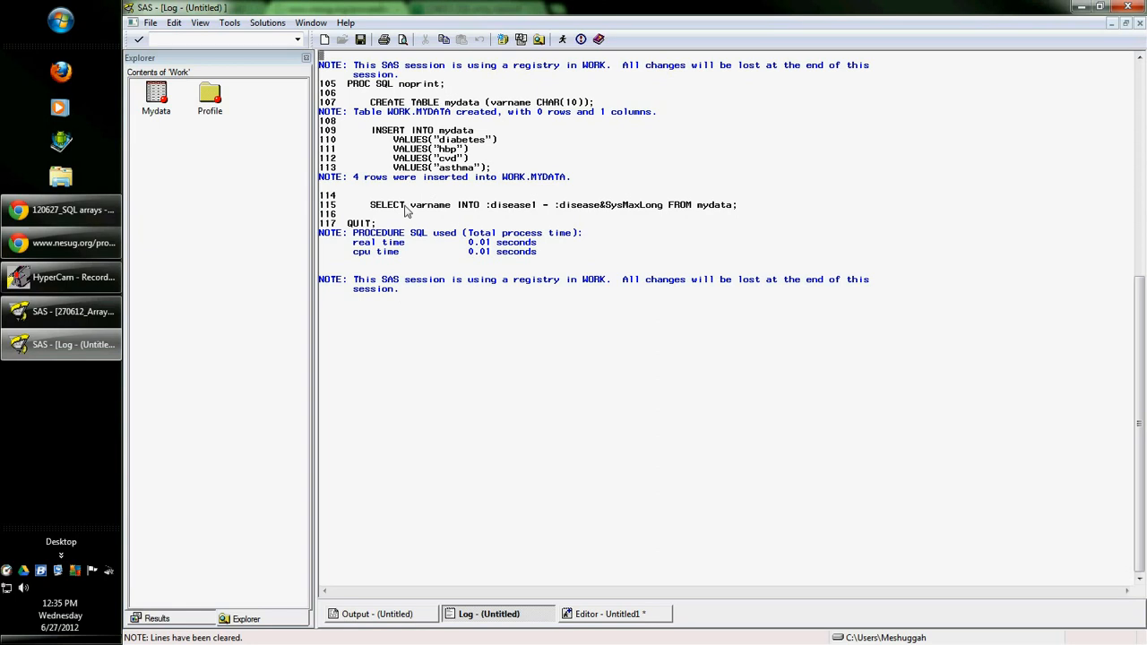
pyautogui.moveTo(649, 365)
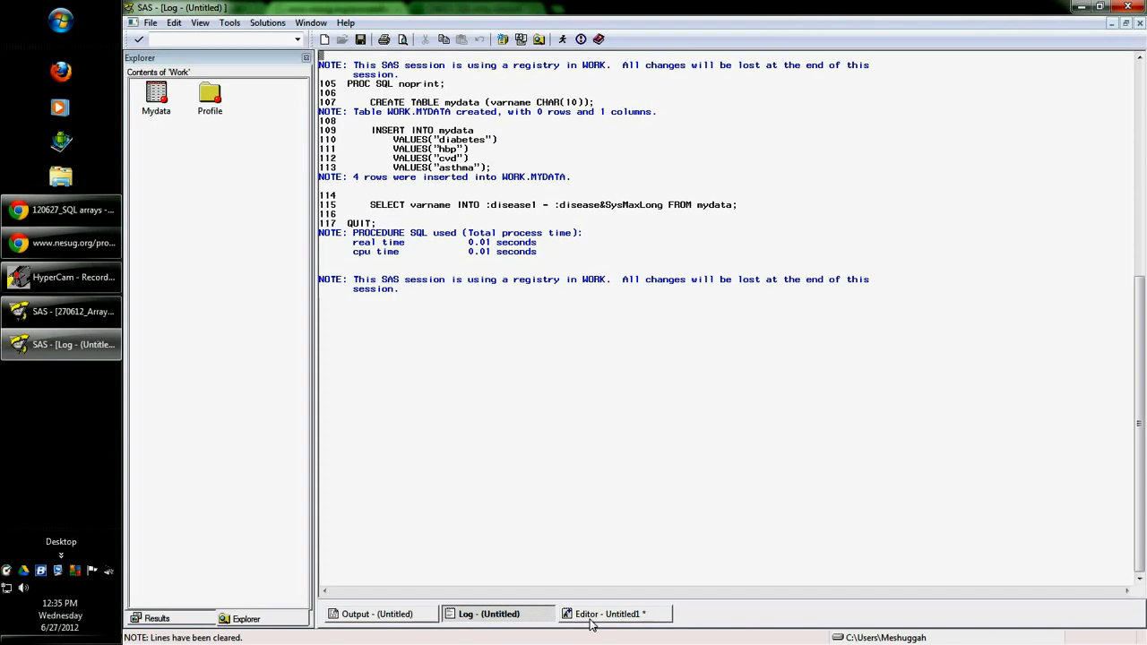
pyautogui.click(613, 612)
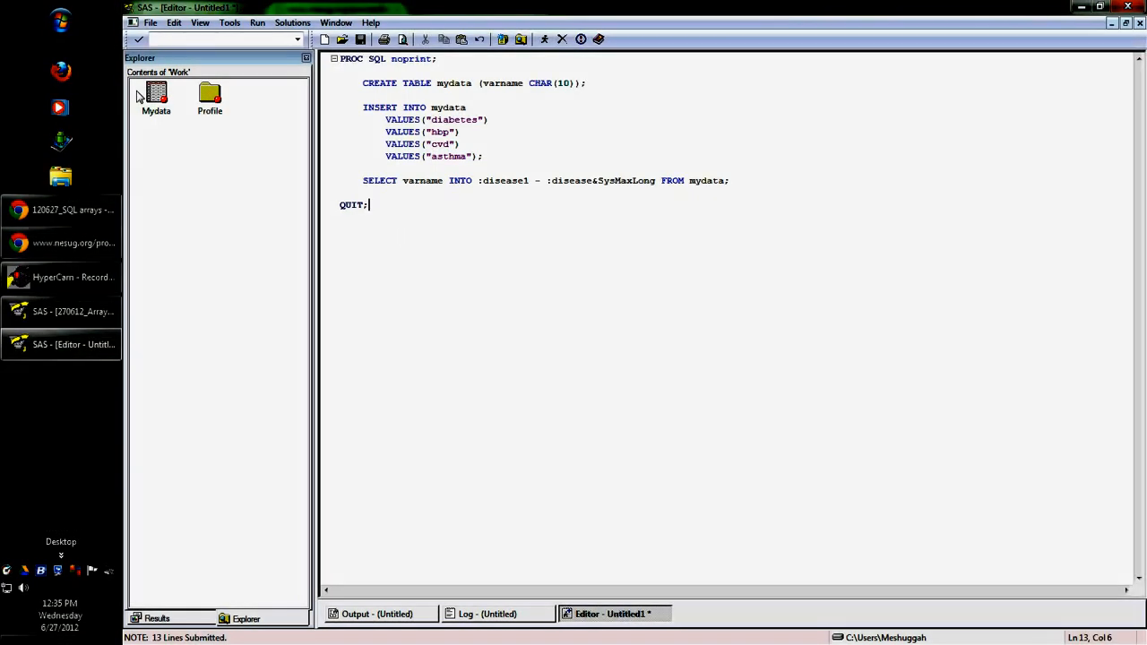
# Add four %put lines printing disease1 through disease4 plus run;, and select them to submit.
pyautogui.doubleClick(154, 93)
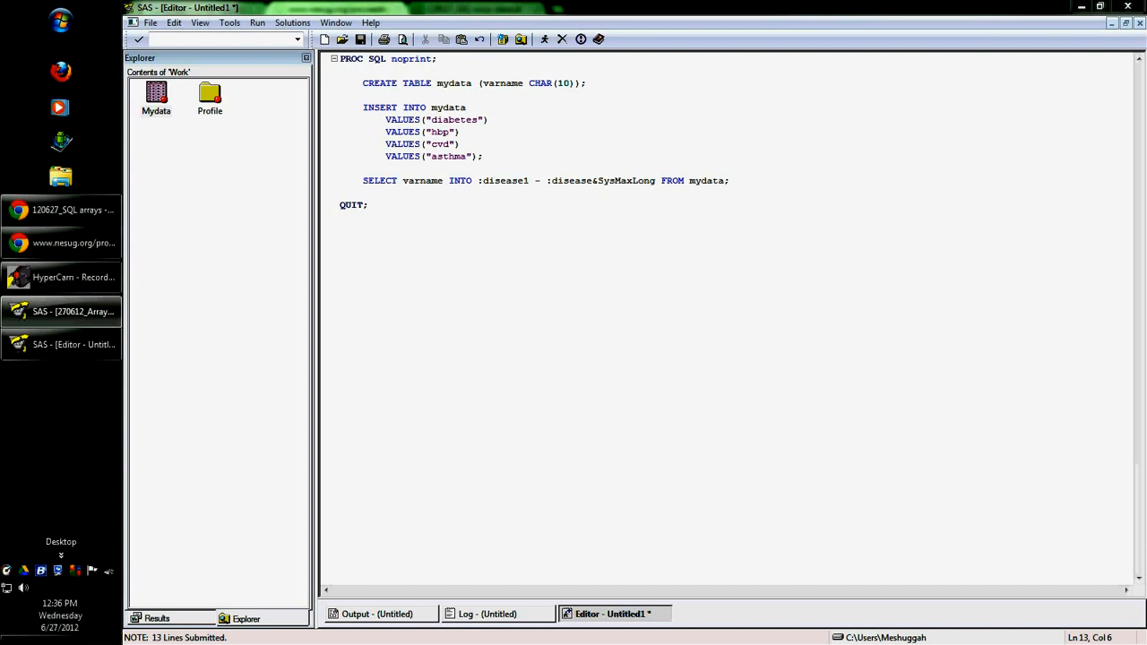
pyautogui.click(369, 204)
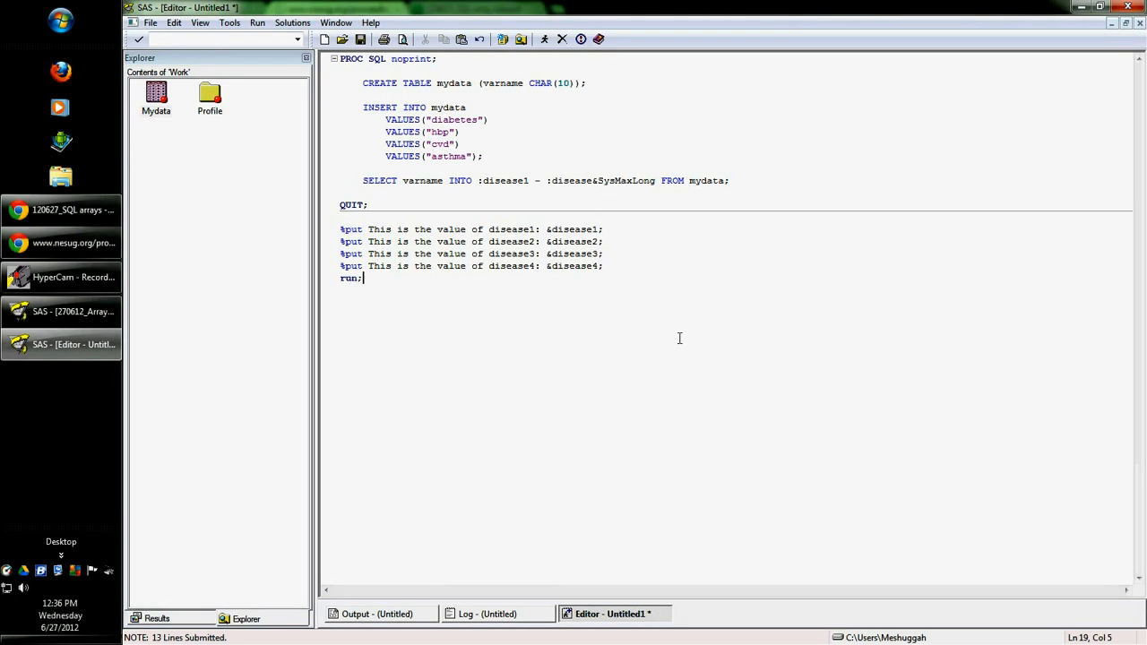
pyautogui.moveTo(656, 353)
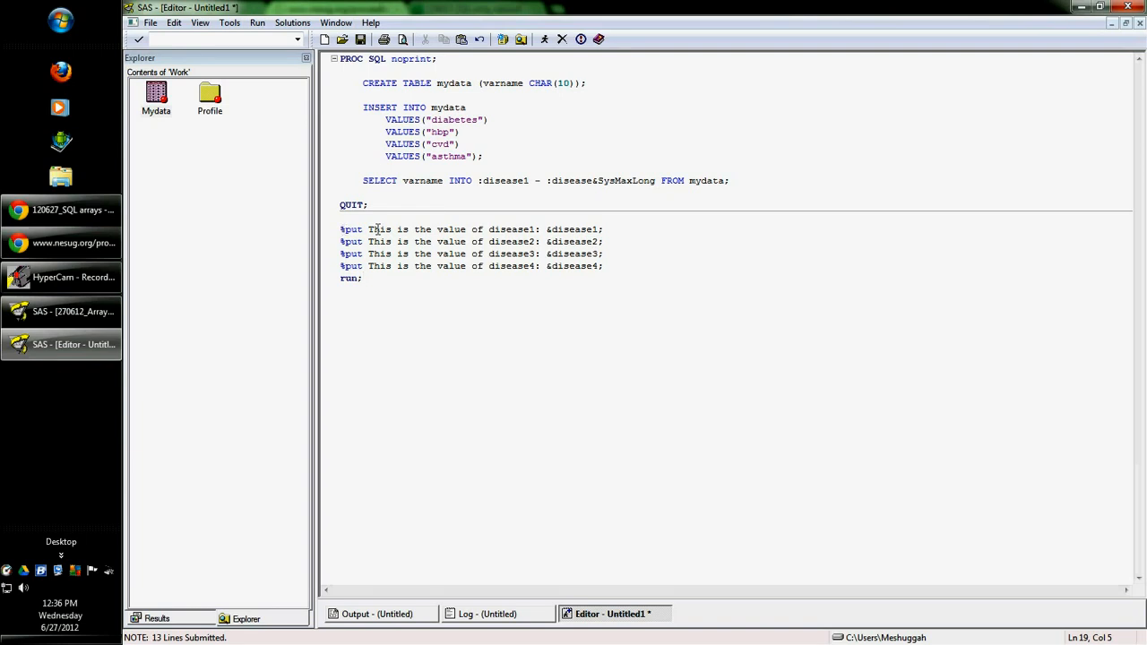
pyautogui.moveTo(384, 237)
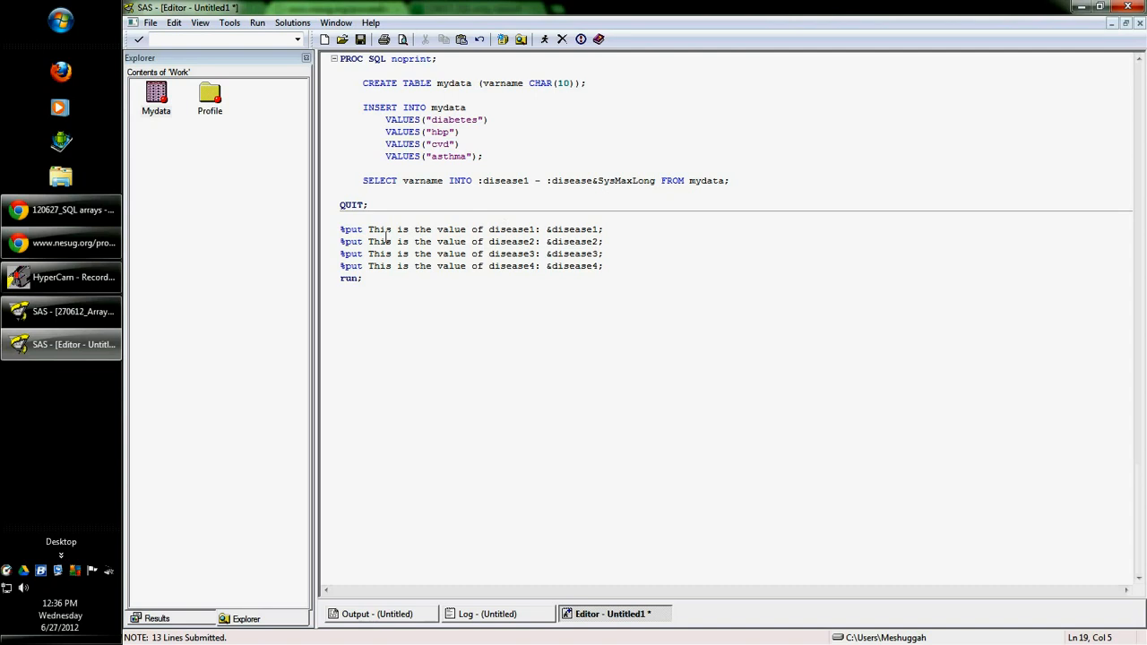
pyautogui.doubleClick(516, 230)
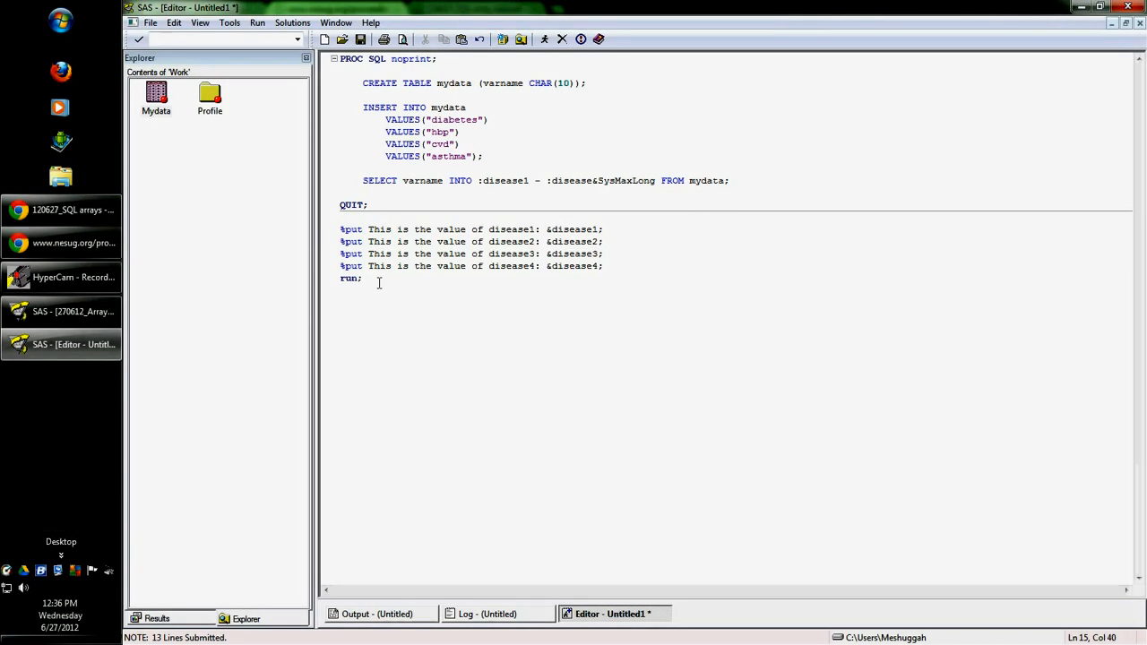
pyautogui.moveTo(341, 230); pyautogui.dragTo(362, 278)
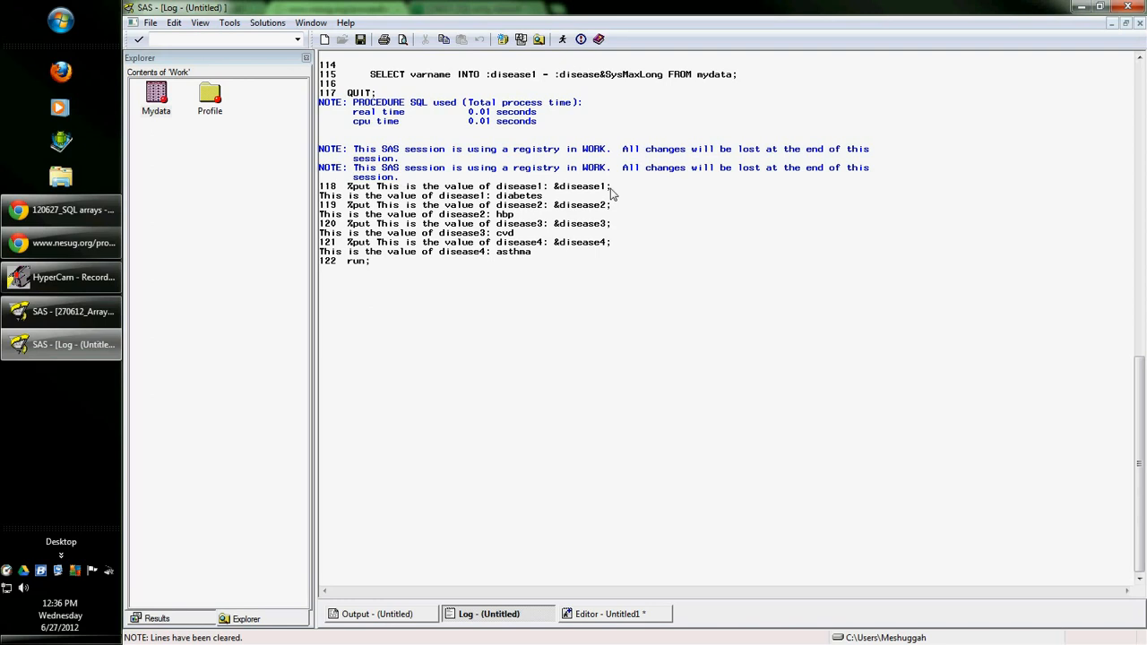
pyautogui.moveTo(322, 204)
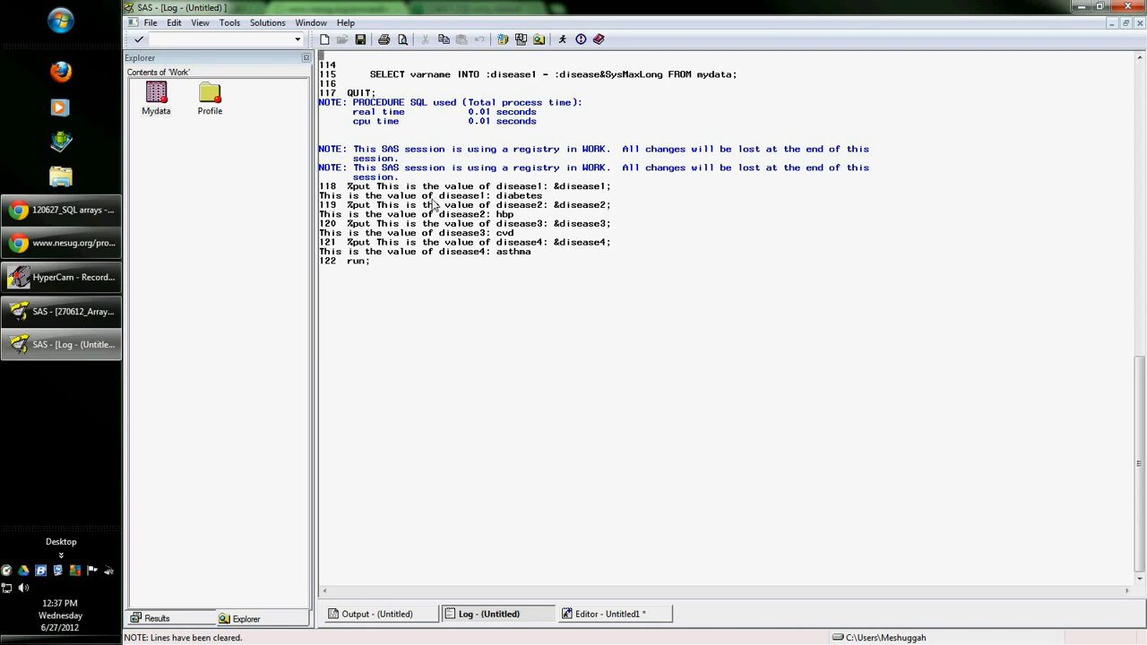
pyautogui.moveTo(527, 204)
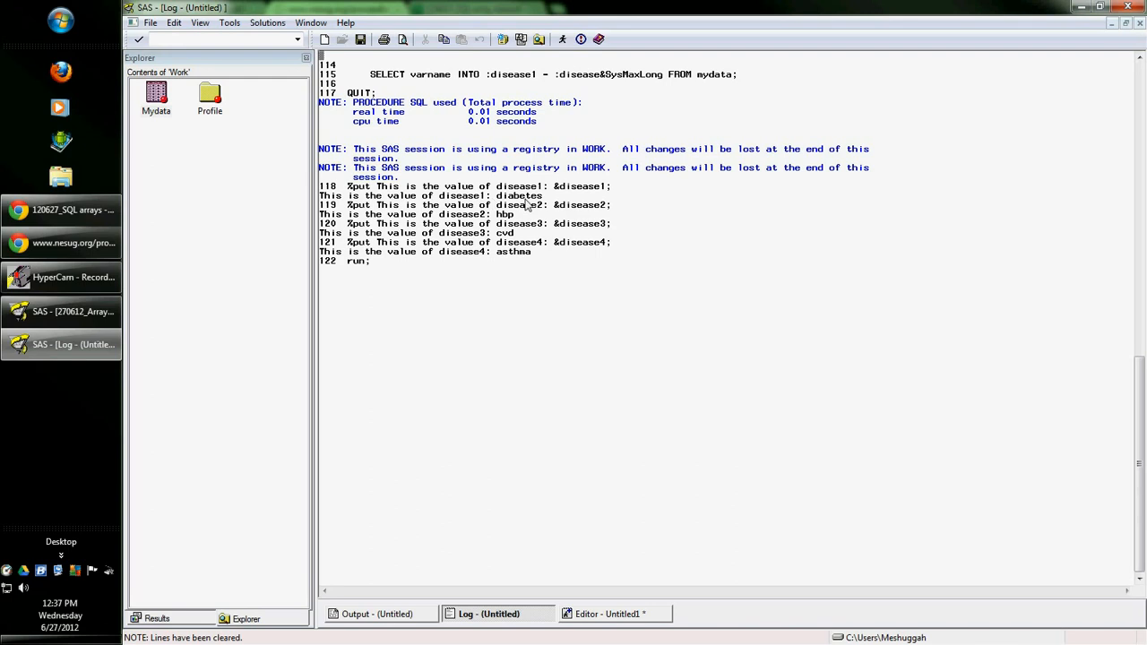
pyautogui.moveTo(491, 233)
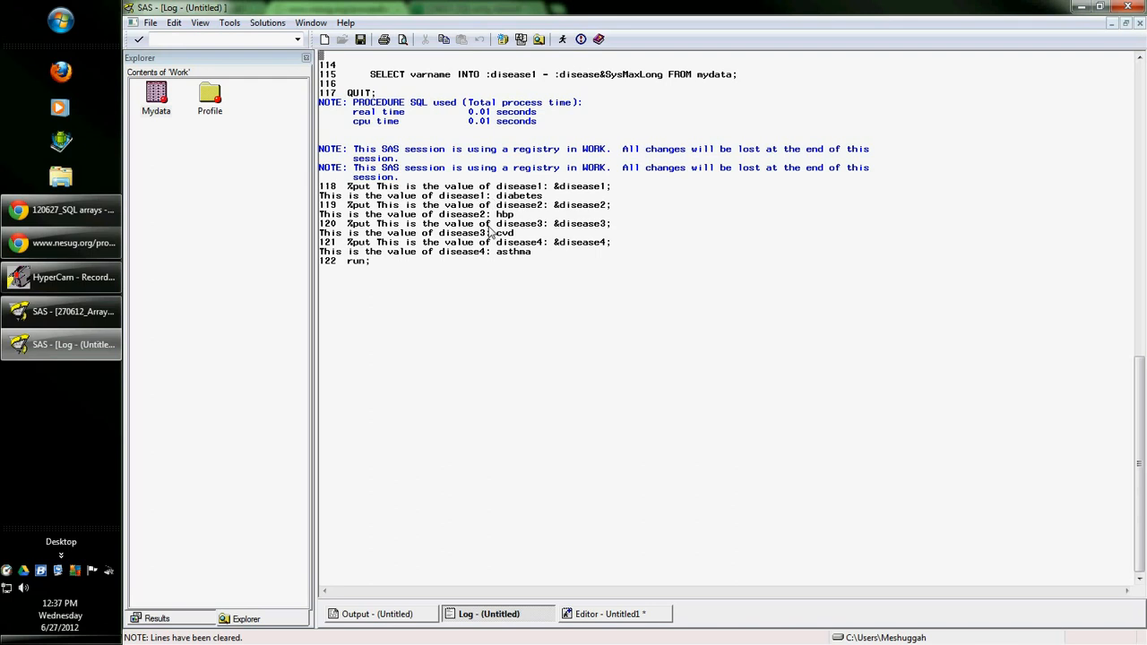
pyautogui.moveTo(566, 430)
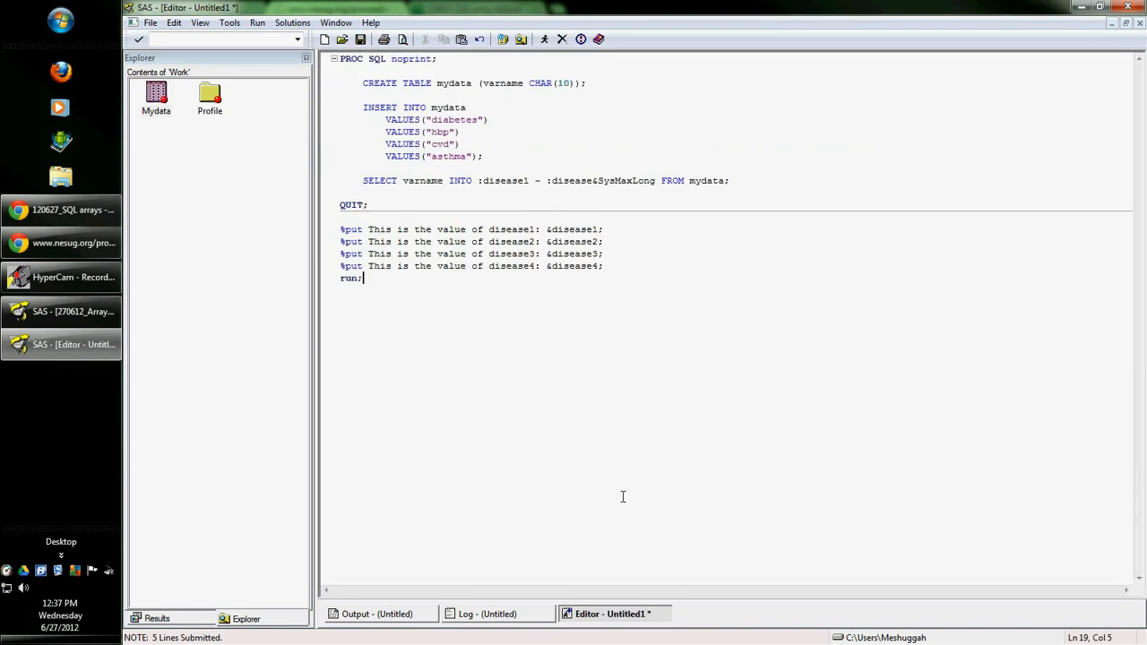
# Change the fourth %put label to 'Ozzy RULEZ' and run it, printing 'Ozzy RULEZ asthma' in the log.
pyautogui.moveTo(391, 265); pyautogui.dragTo(534, 265)
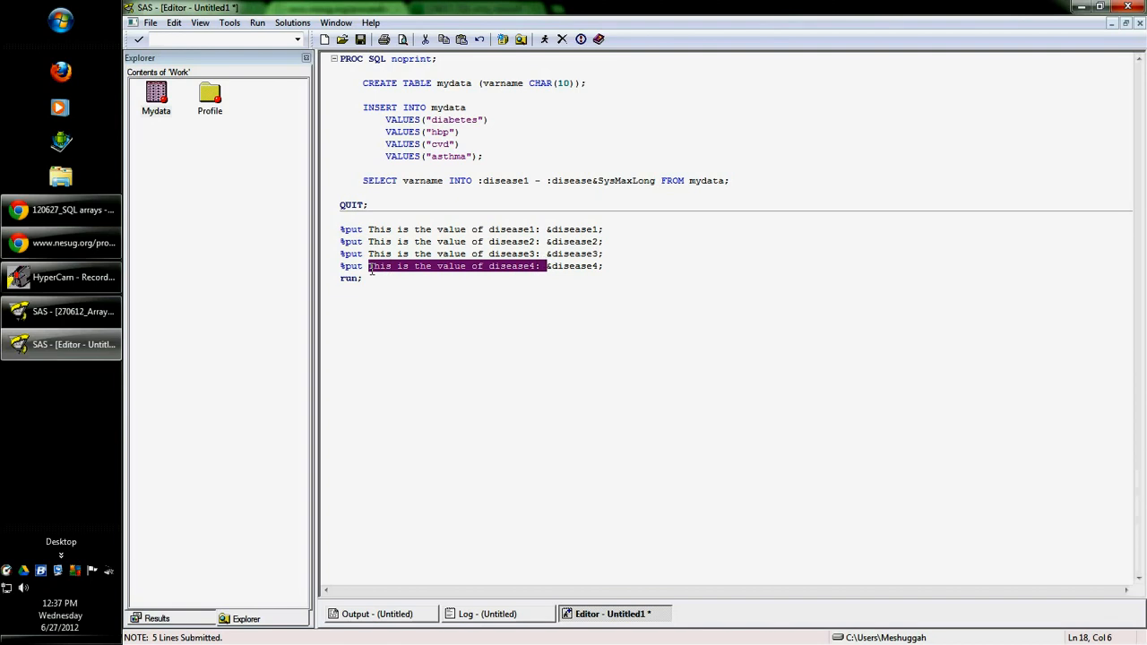
pyautogui.write('Ozzy &disease4;')
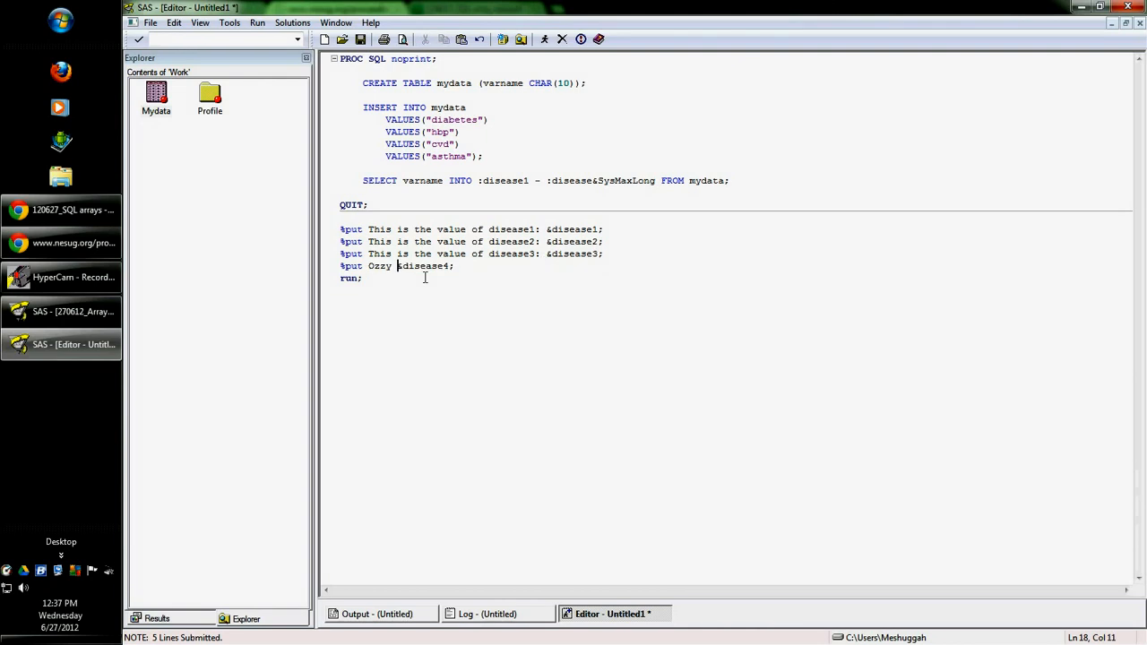
pyautogui.write('RULEZ!!!')
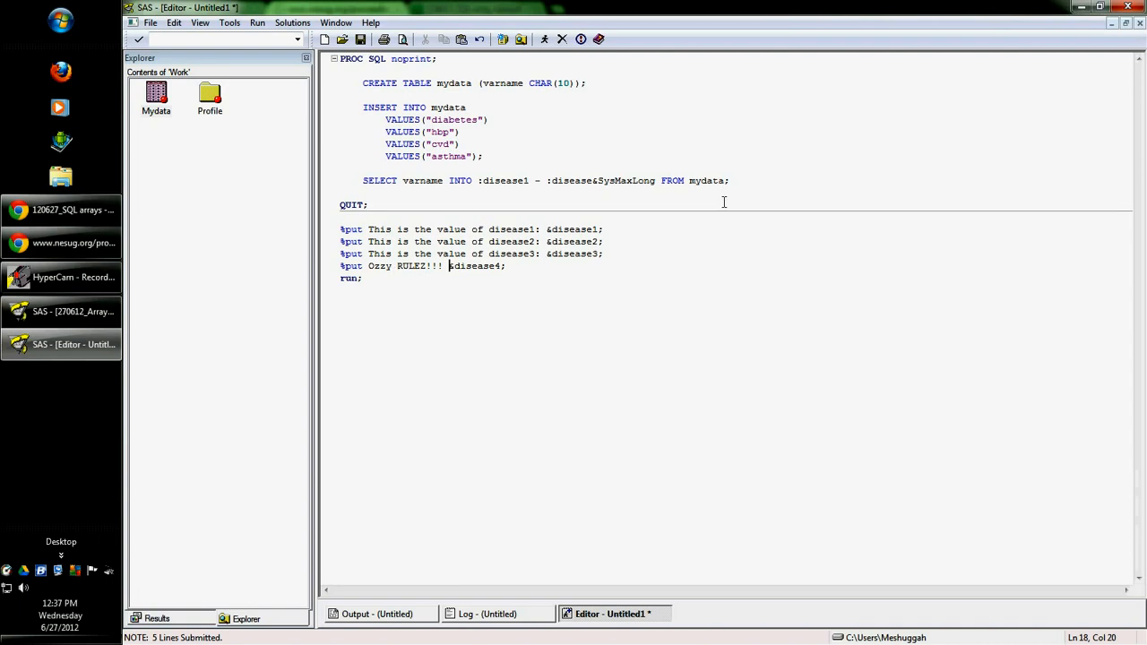
pyautogui.press('BackSpace')
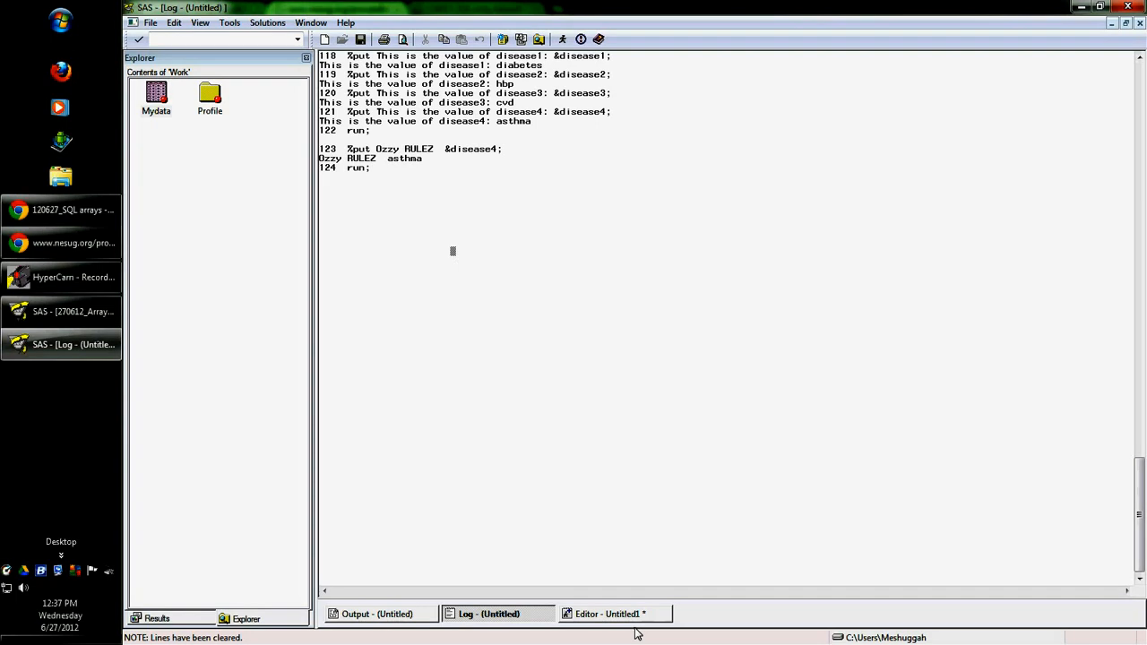
pyautogui.click(612, 613)
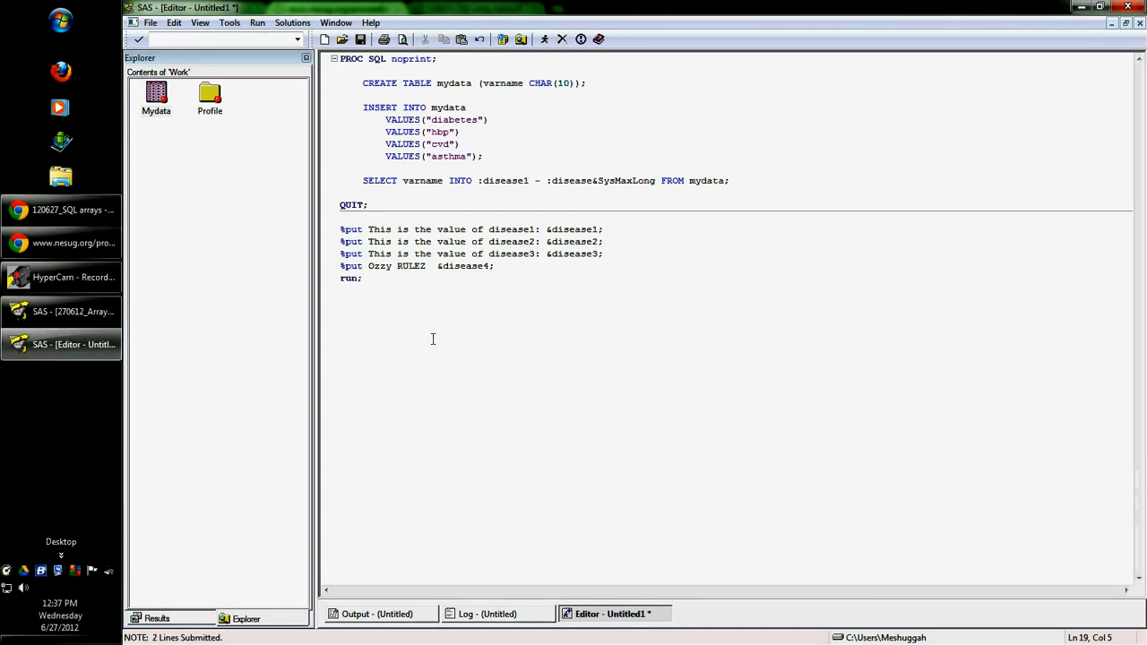
pyautogui.moveTo(340, 229); pyautogui.dragTo(362, 278)
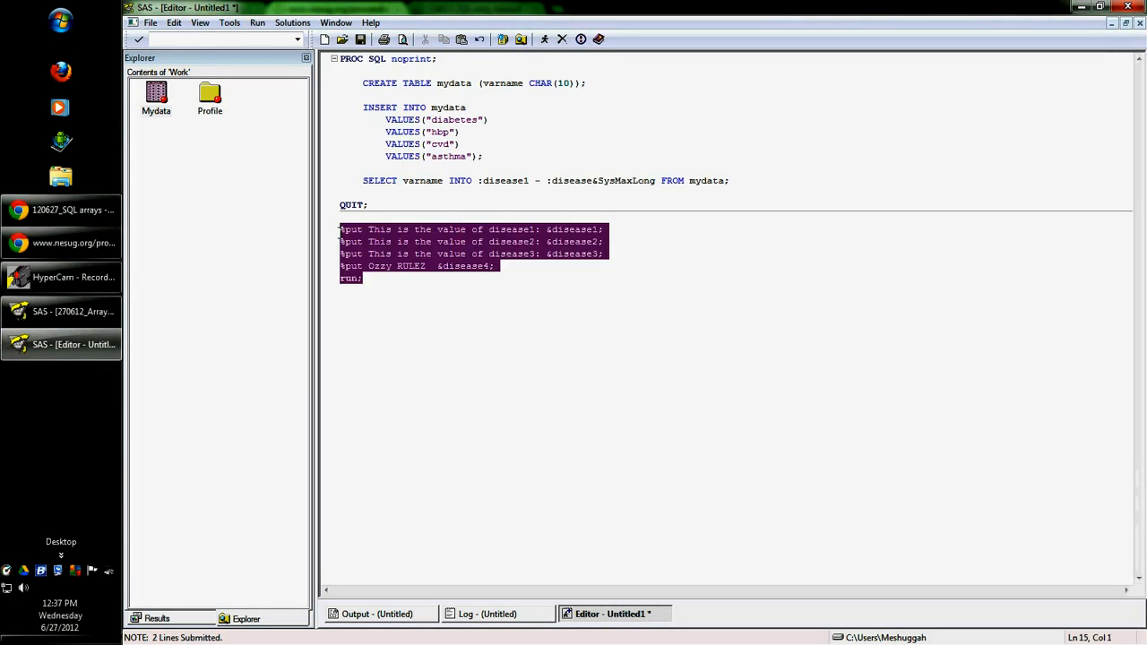
# Delete the %put lines, rewrite SELECT as INTO :disease SEPARATED BY " ", and run the step.
pyautogui.press('Delete')
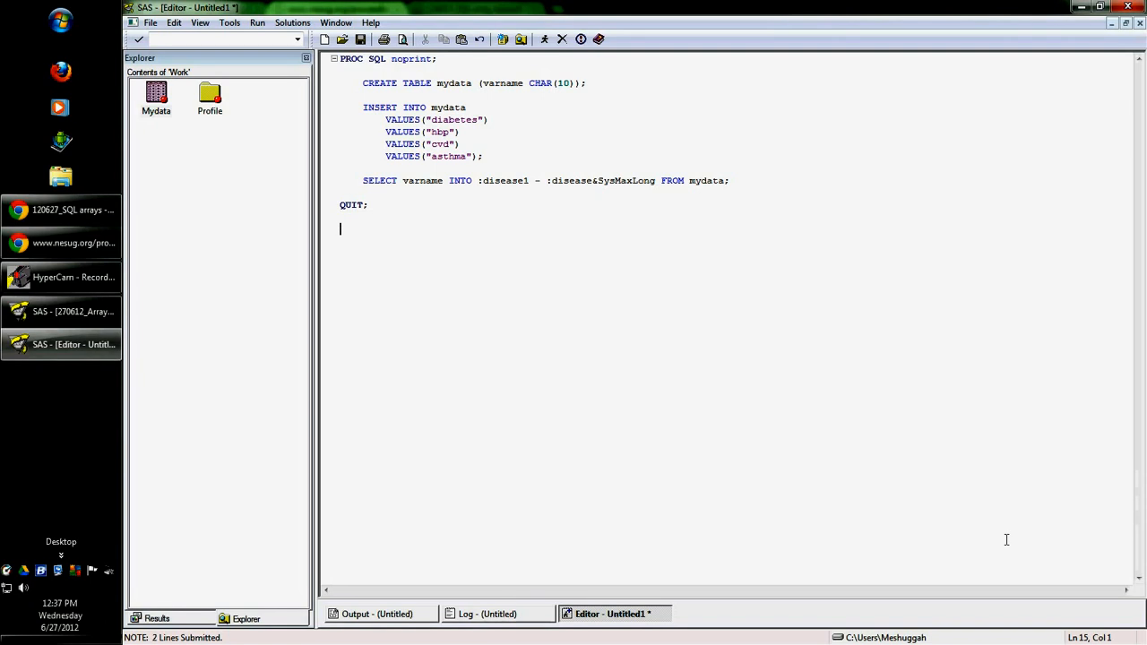
pyautogui.moveTo(362, 179)
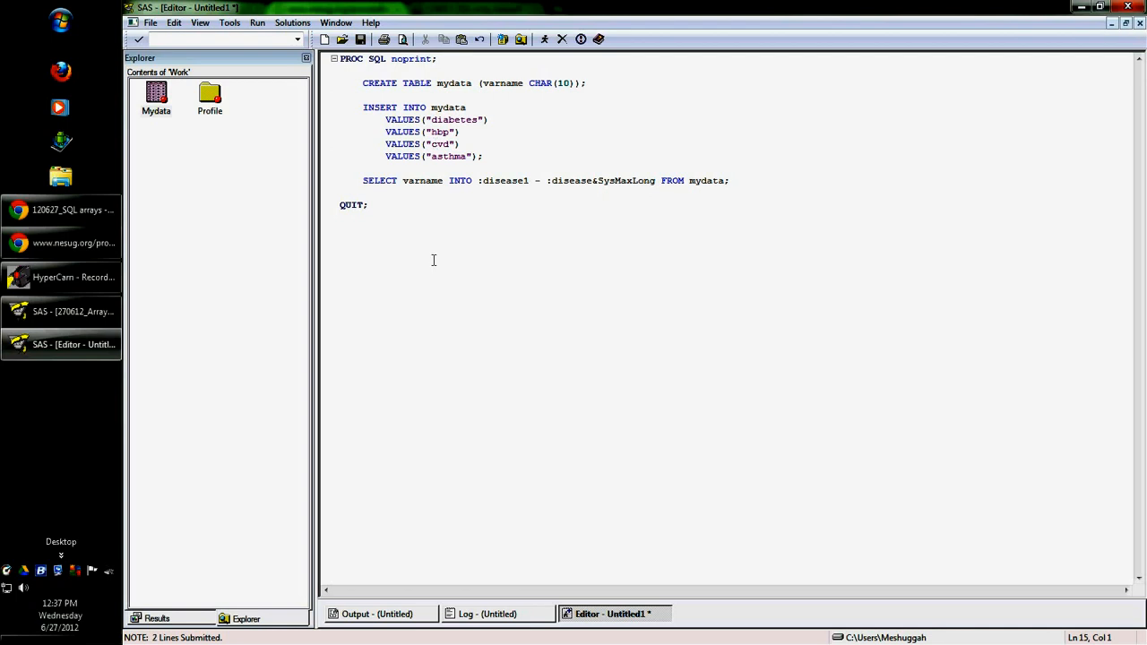
pyautogui.moveTo(785, 348)
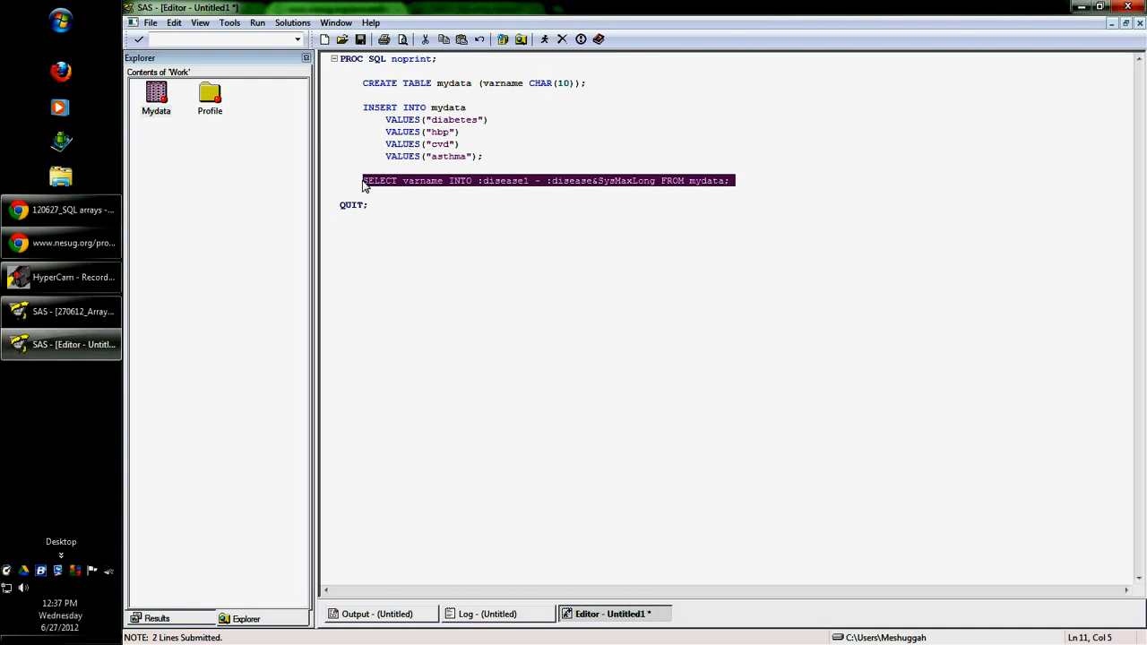
pyautogui.moveTo(391, 188)
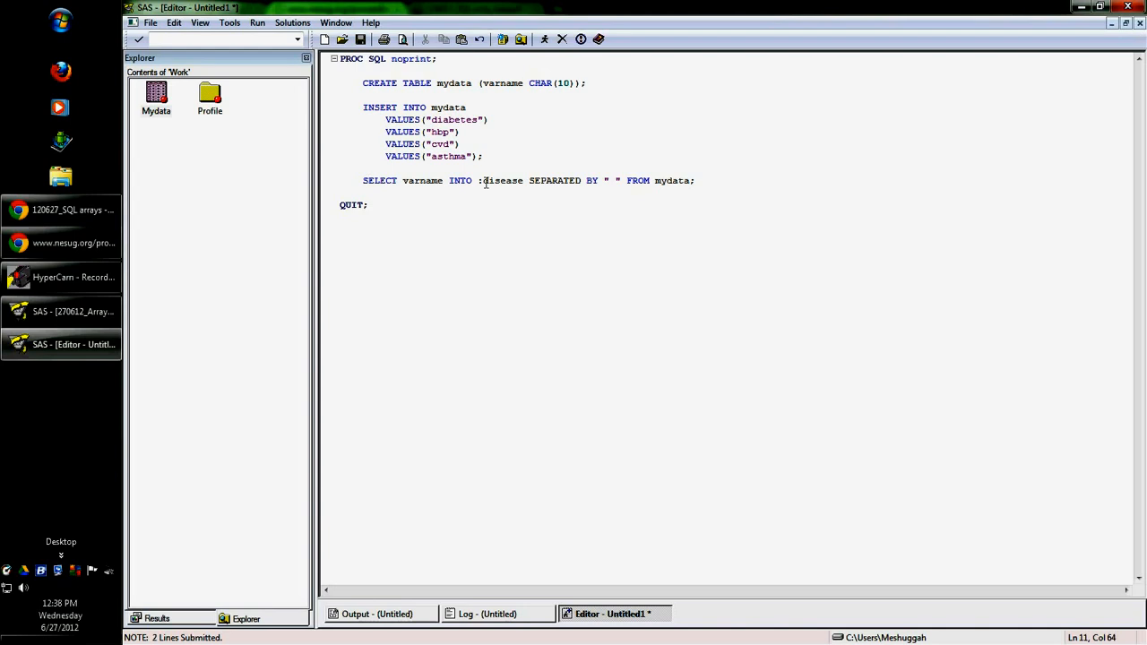
pyautogui.doubleClick(502, 179)
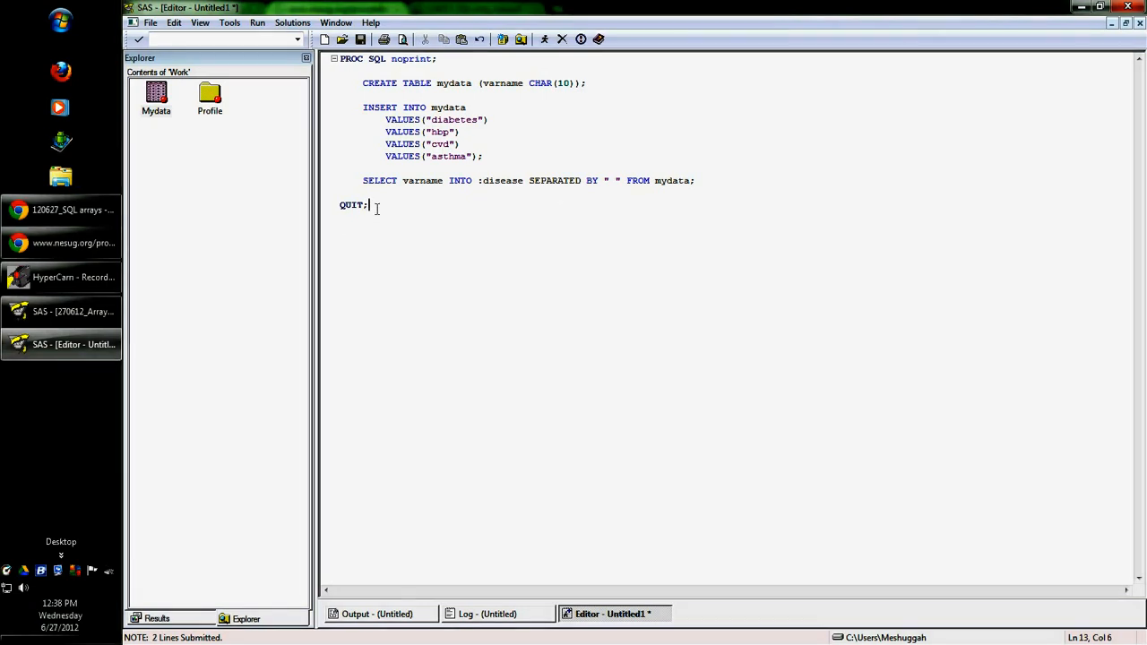
pyautogui.click(545, 39)
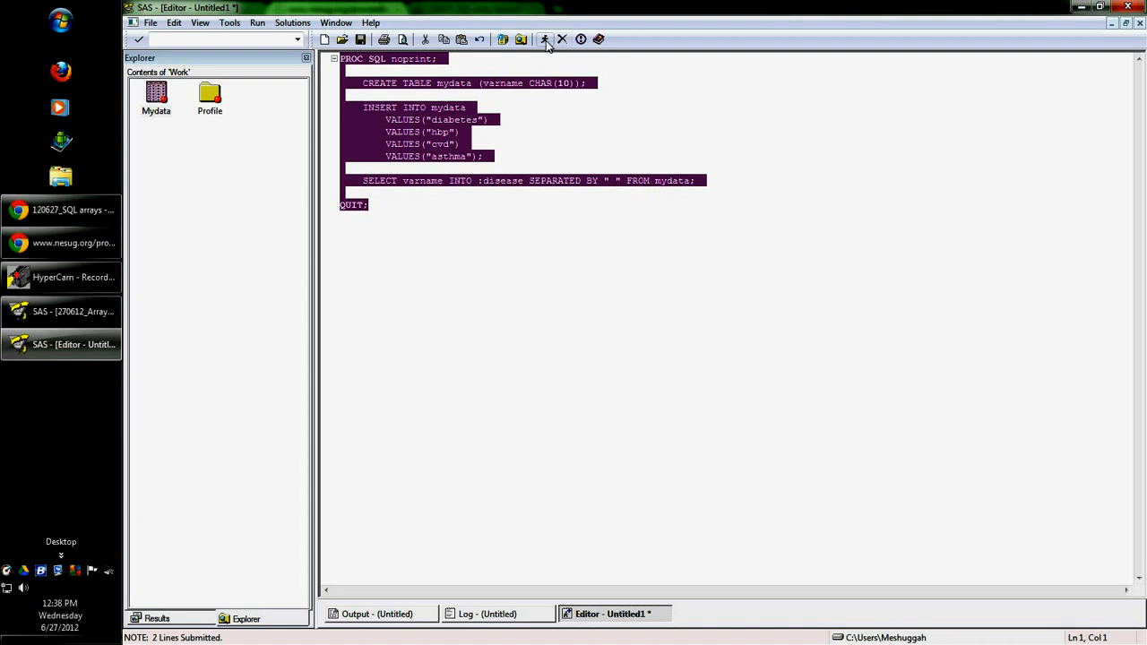
pyautogui.click(545, 40)
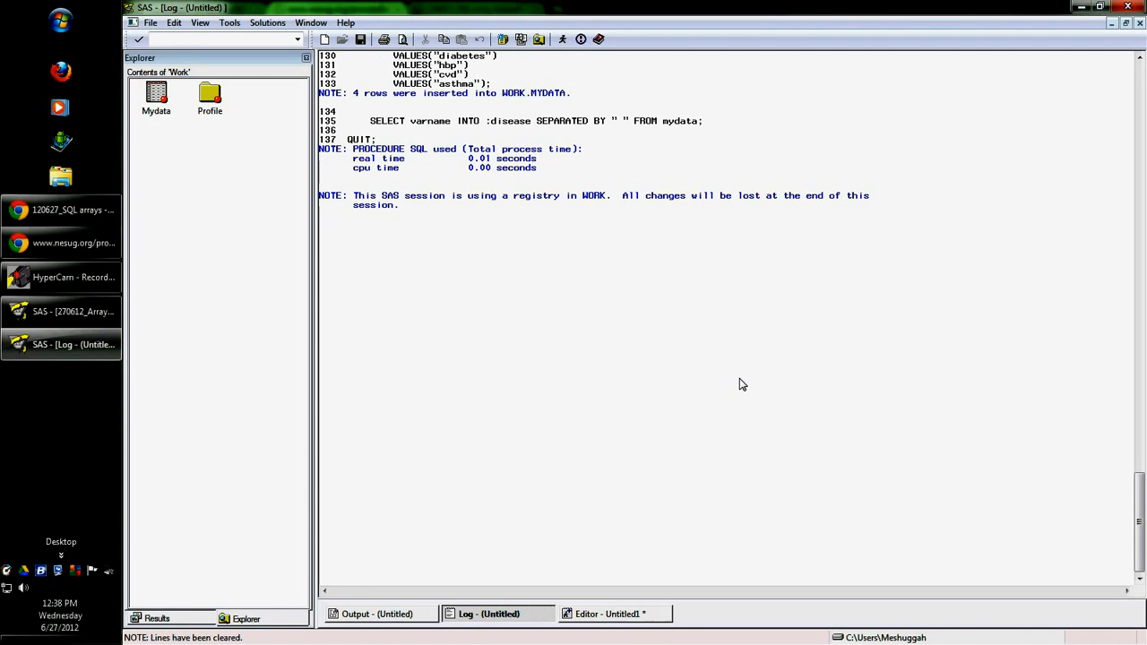
# Add %put Here is what is in disease right now: &disease; with run; and submit it, logging diabetes hbp cvd asthma.
pyautogui.click(613, 613)
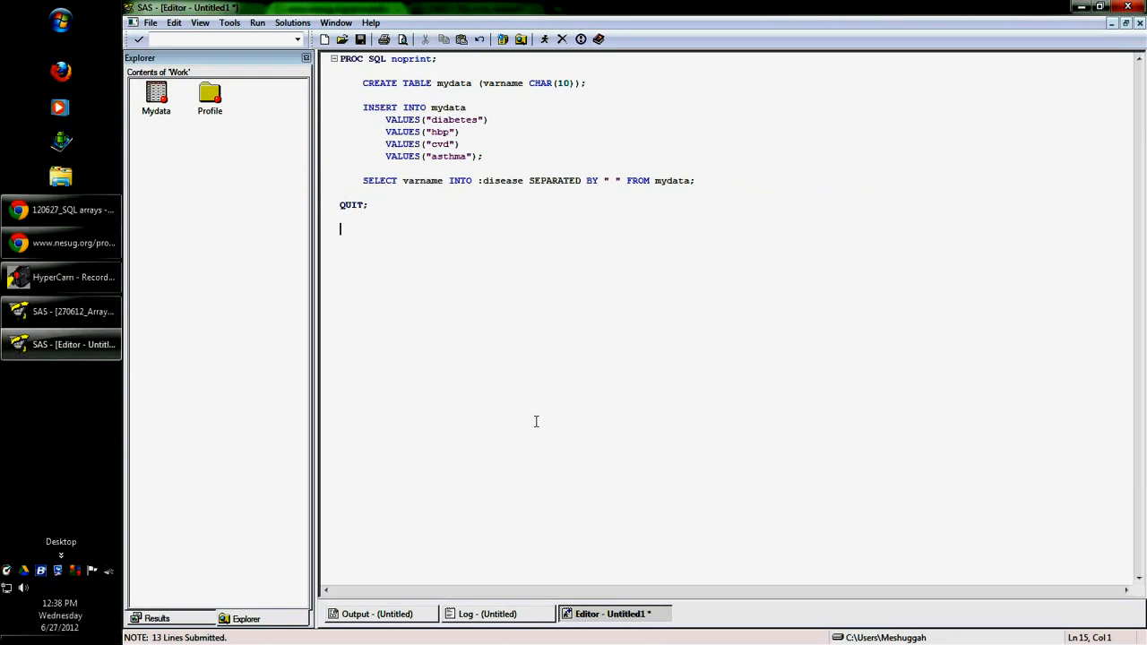
pyautogui.write('s')
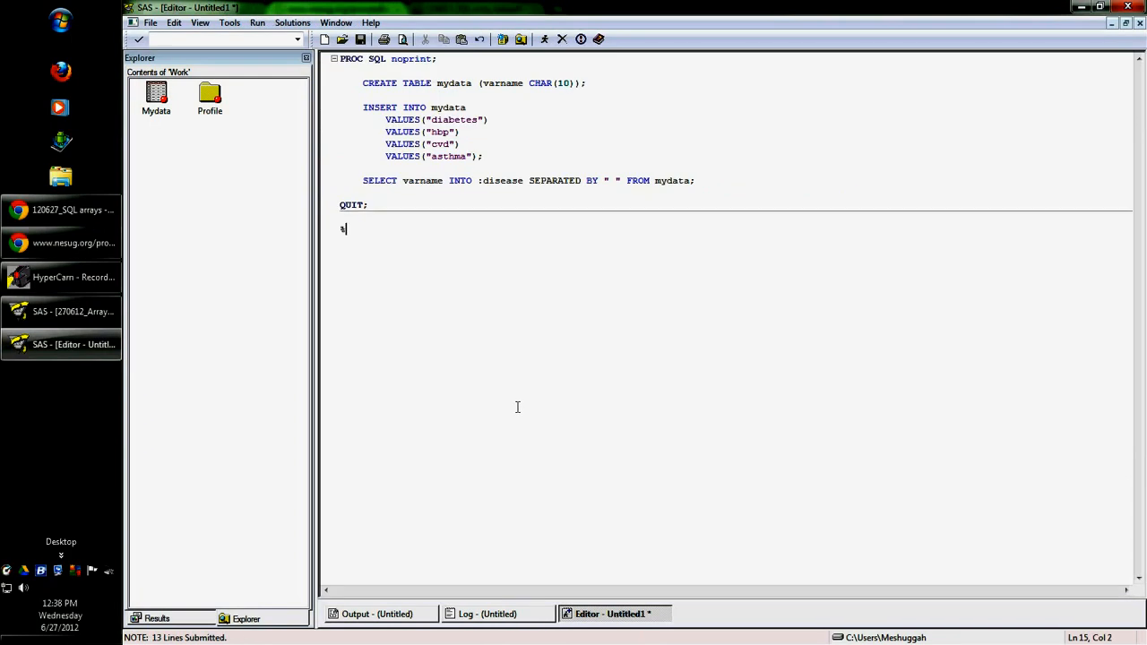
pyautogui.write('put')
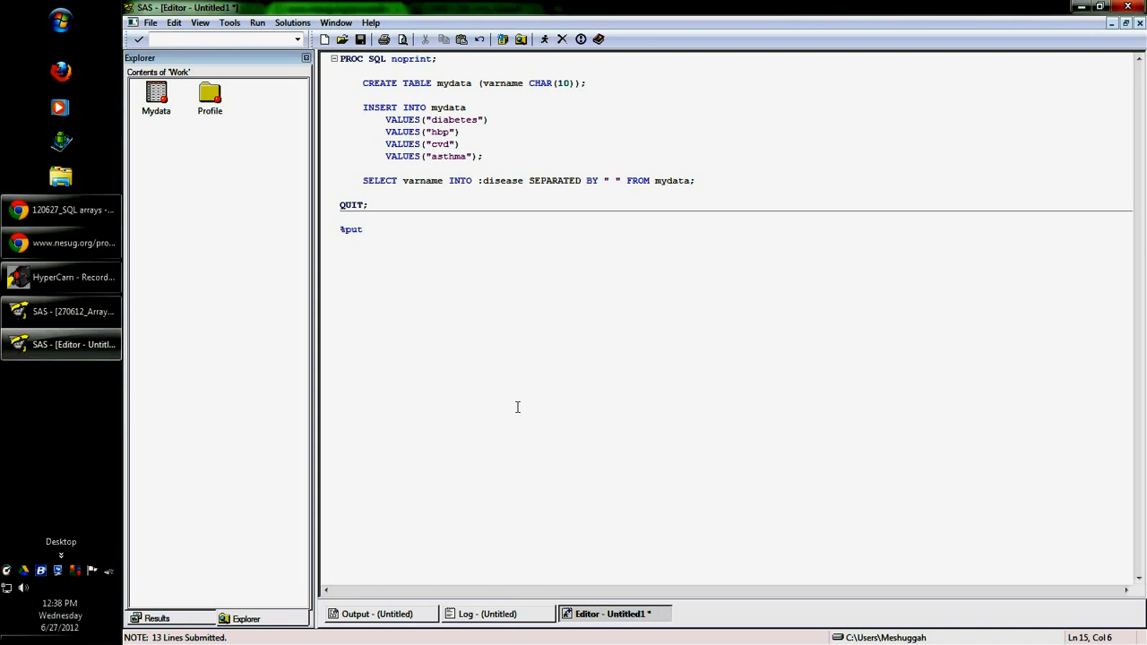
pyautogui.write('Here is what is in')
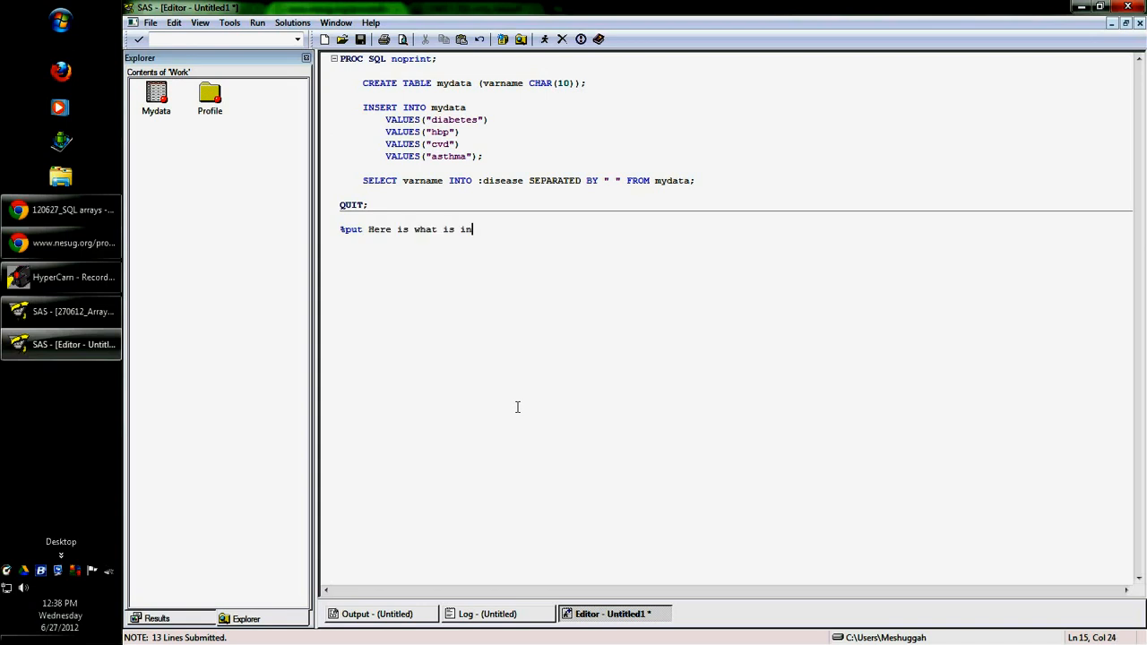
pyautogui.write('disease right')
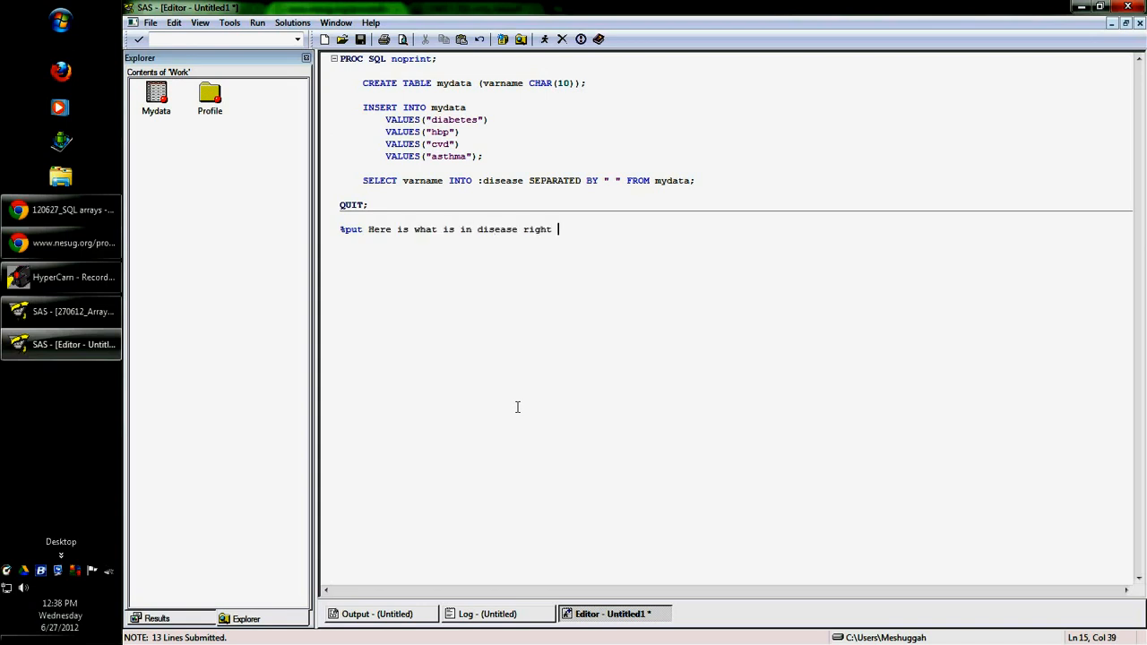
pyautogui.write('now:')
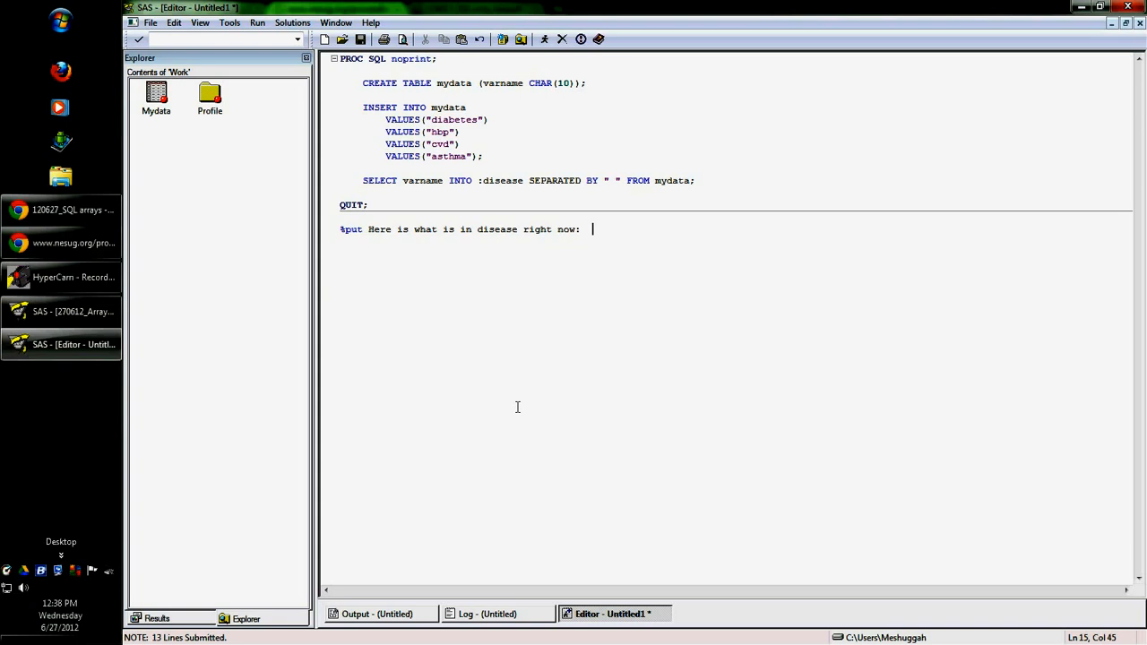
pyautogui.write('&disease')
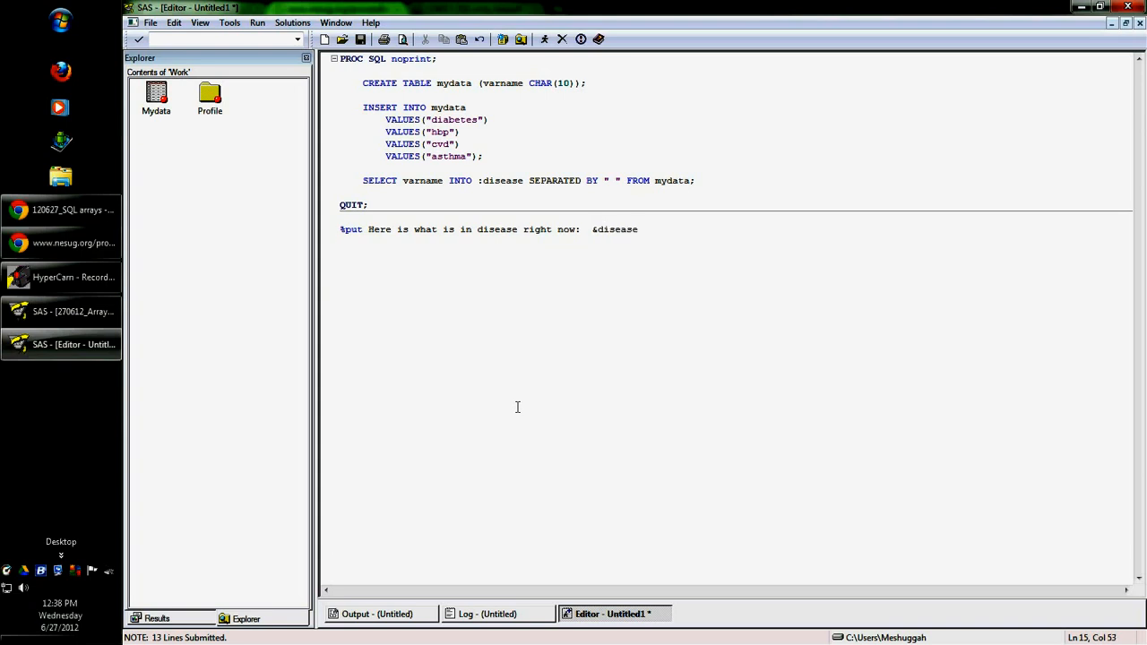
pyautogui.write(';')
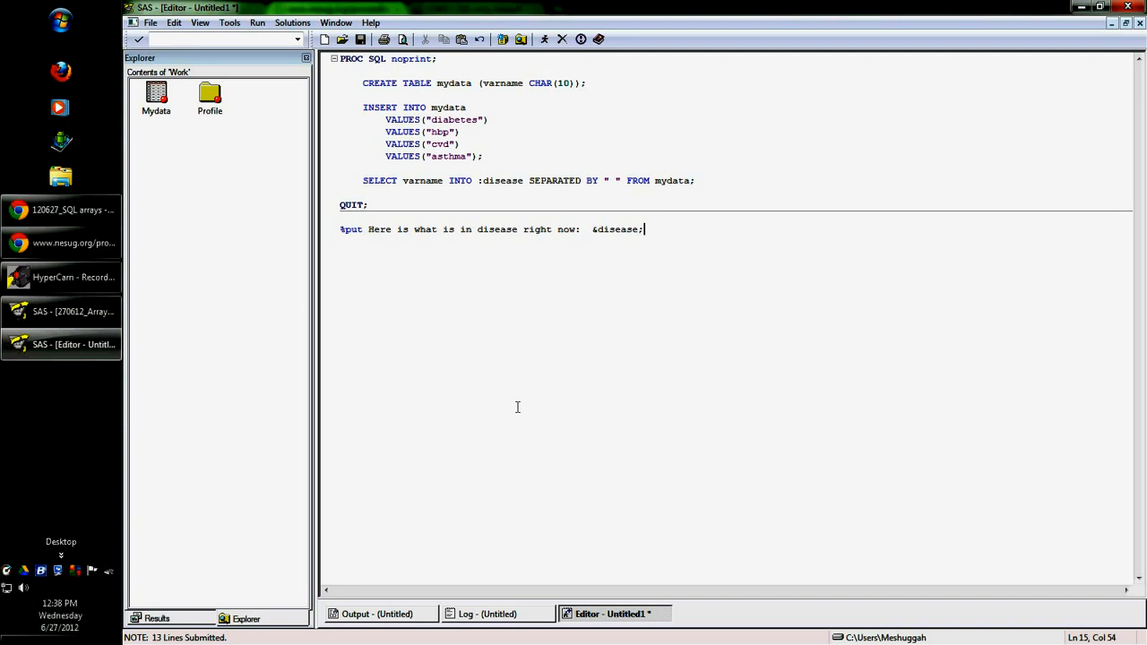
pyautogui.write('run;')
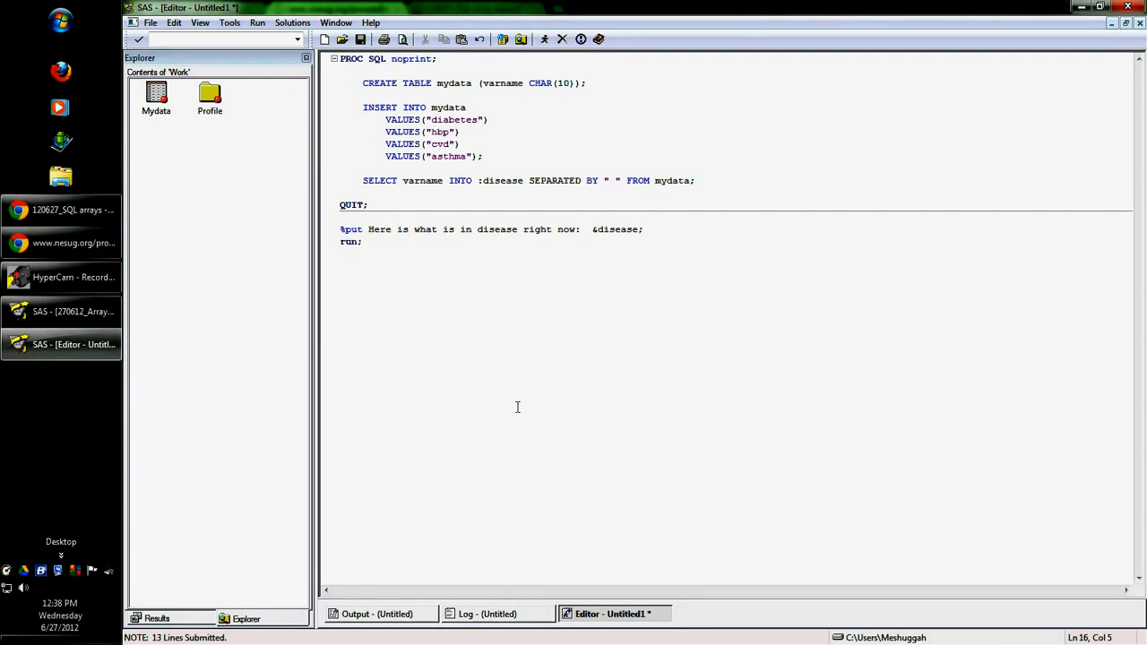
pyautogui.moveTo(340, 219); pyautogui.dragTo(362, 242)
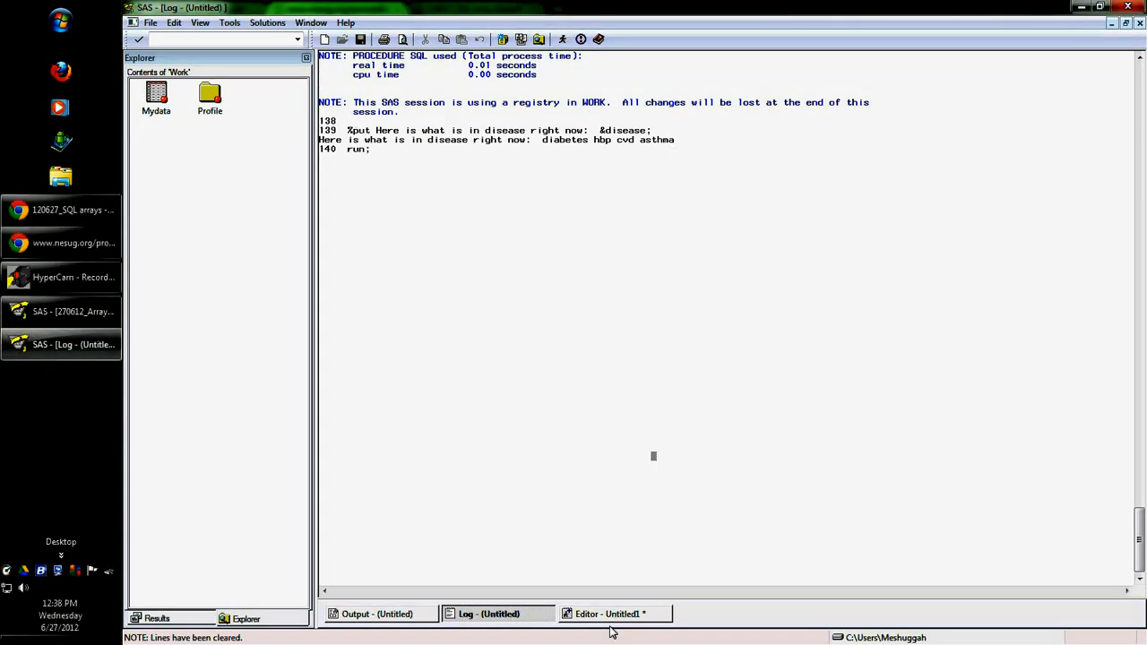
pyautogui.click(612, 612)
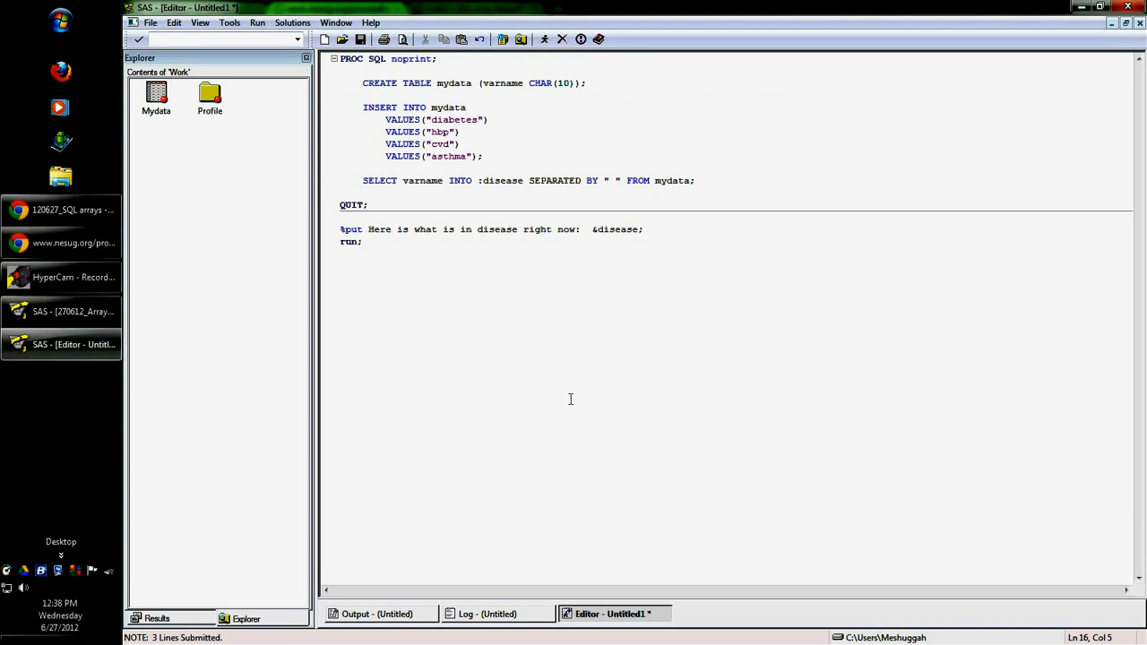